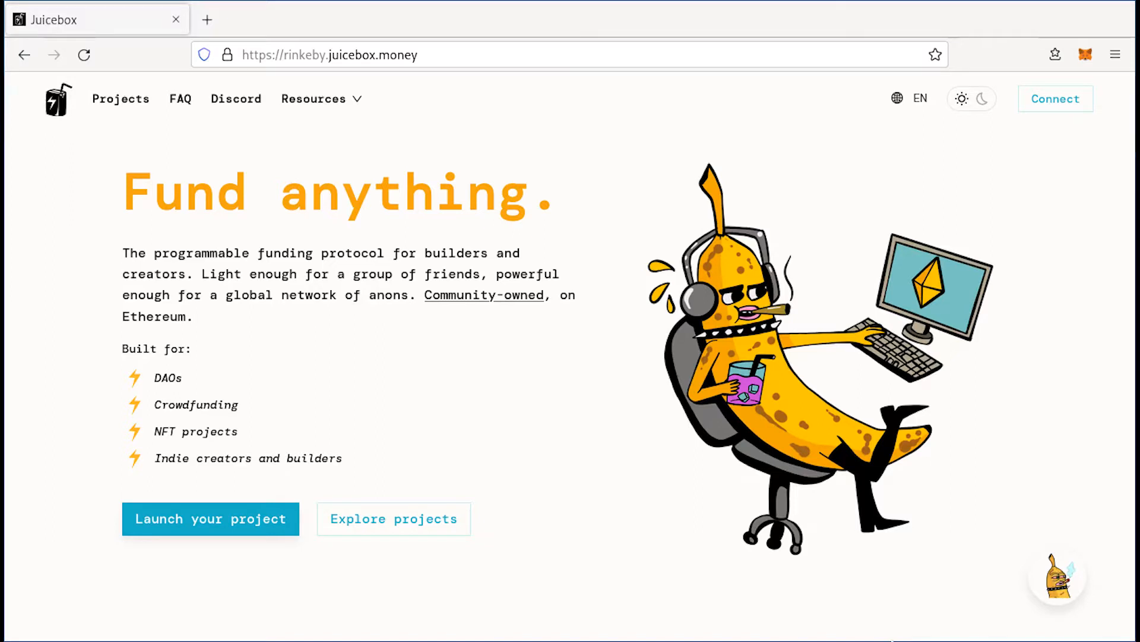
{"action": "mouse_move", "coordinate": [422, 596]}
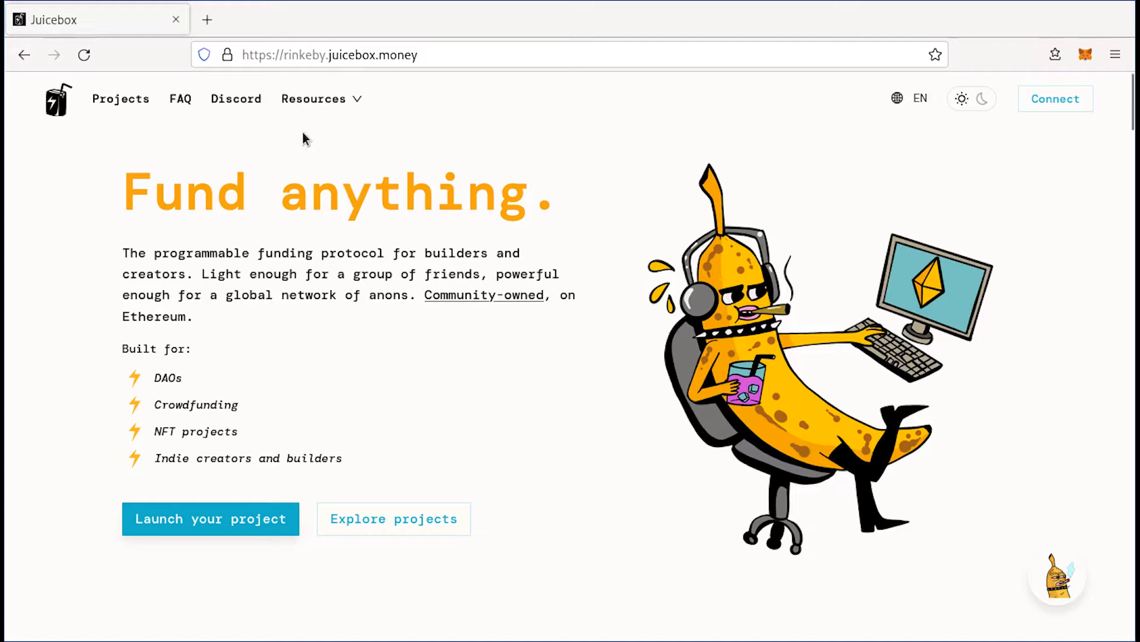
{"action": "mouse_move", "coordinate": [305, 106]}
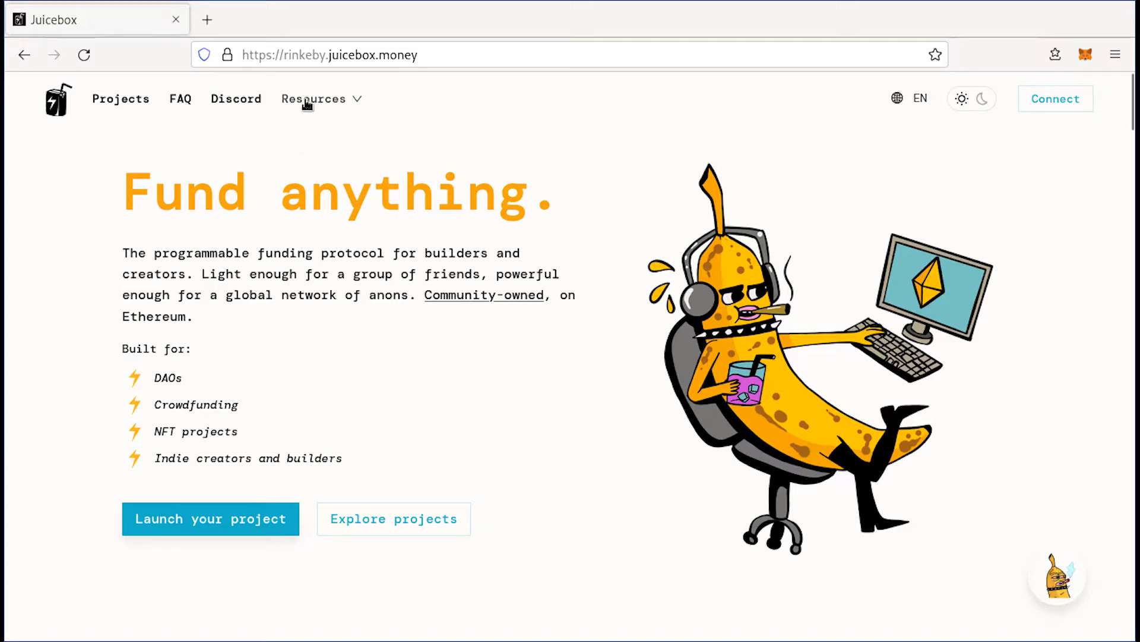
{"action": "mouse_move", "coordinate": [1077, 91]}
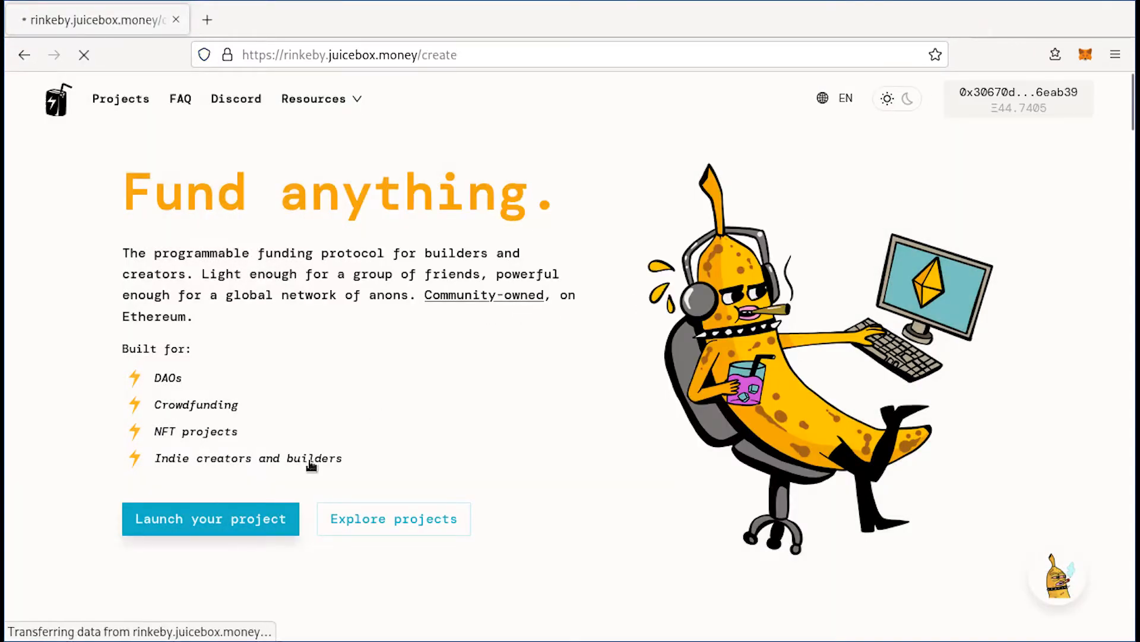
Enter the project name 'Example name!' and a project description.
{"action": "left_click", "coordinate": [210, 518]}
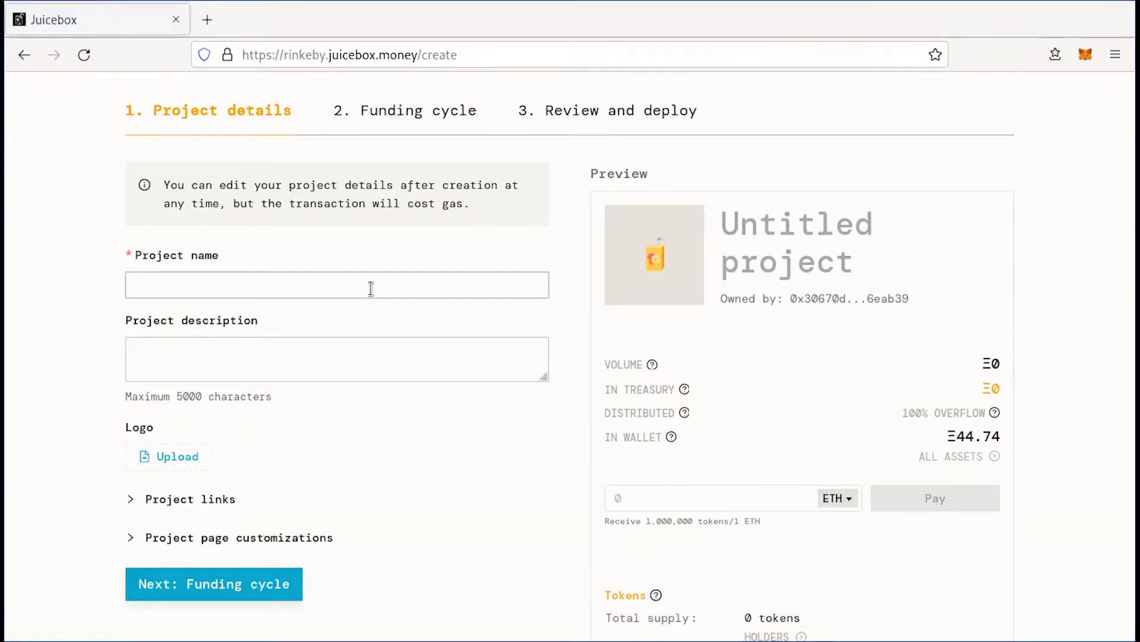
{"action": "type", "text": "Example name"}
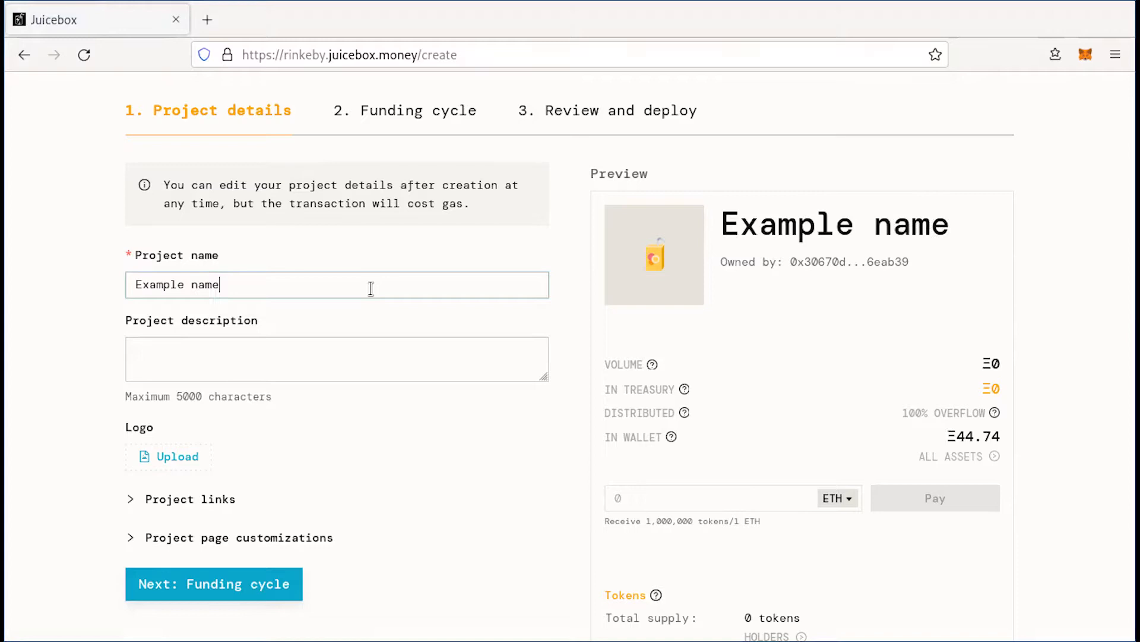
{"action": "type", "text": "Example description"}
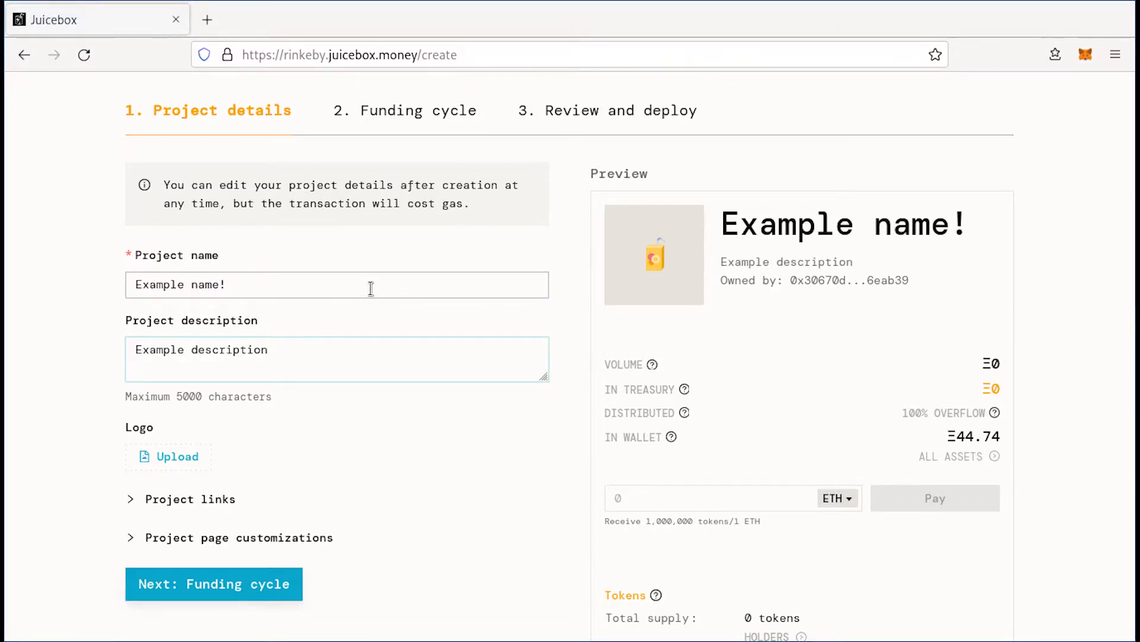
Fill in the website, Twitter handle and Discord invite link under Project links.
{"action": "left_click", "coordinate": [169, 456]}
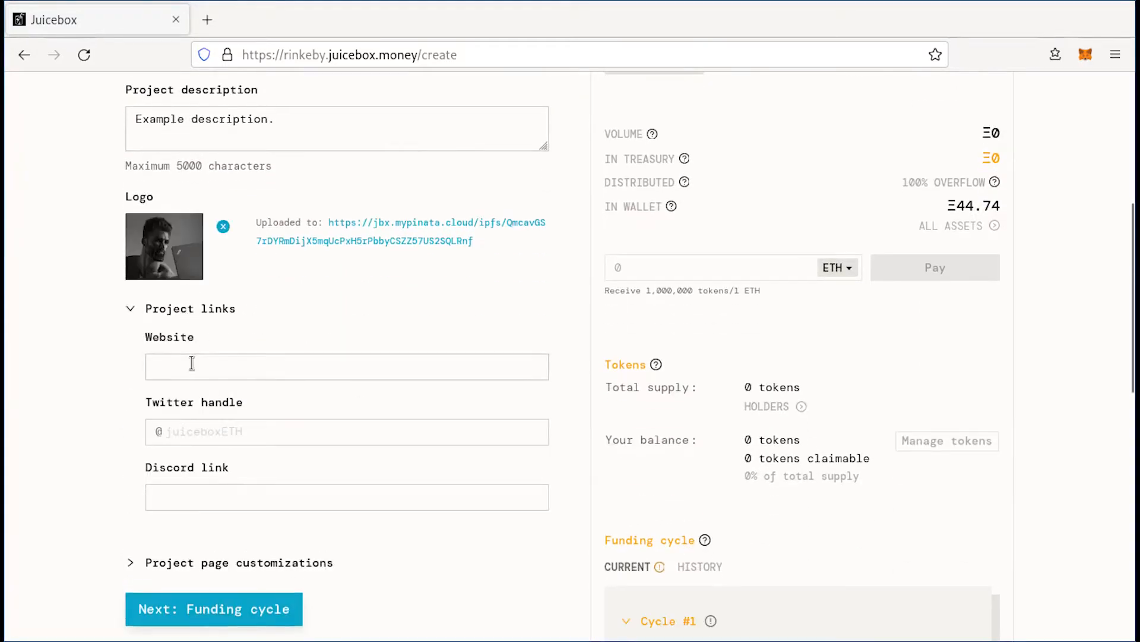
{"action": "type", "text": "https://juicebox.money"}
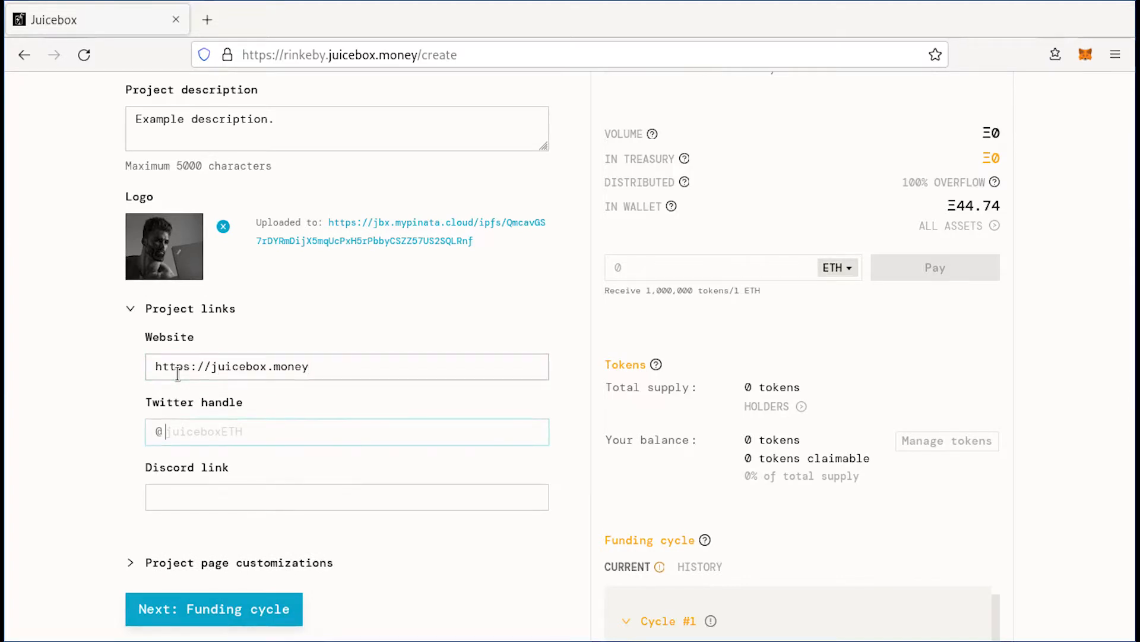
{"action": "type", "text": "h"}
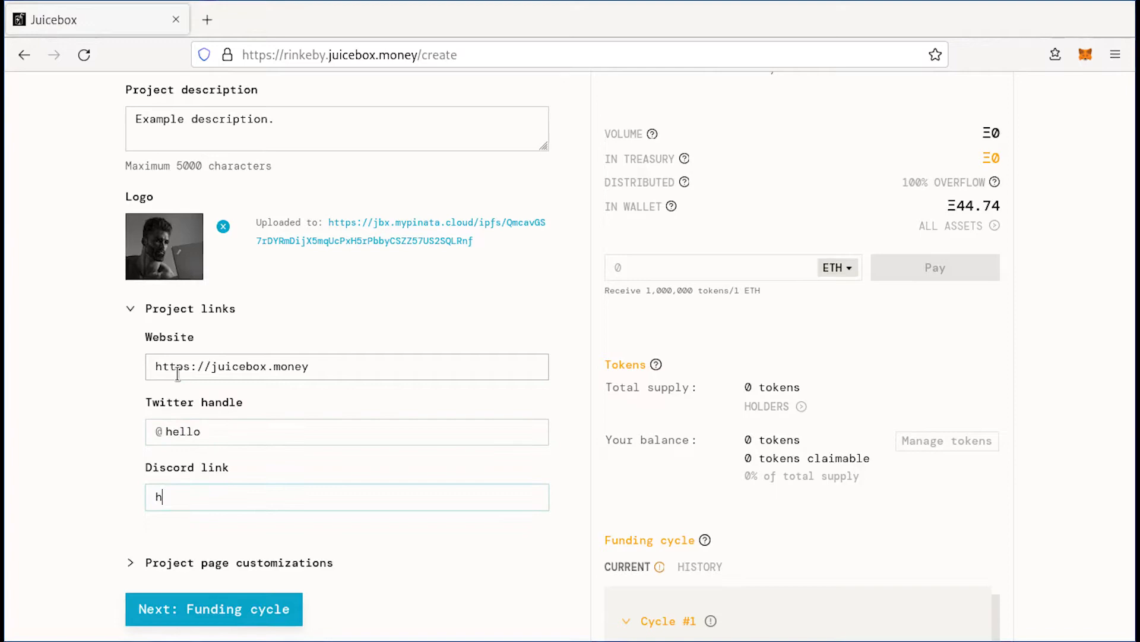
{"action": "type", "text": "ttps://discord.gg/"}
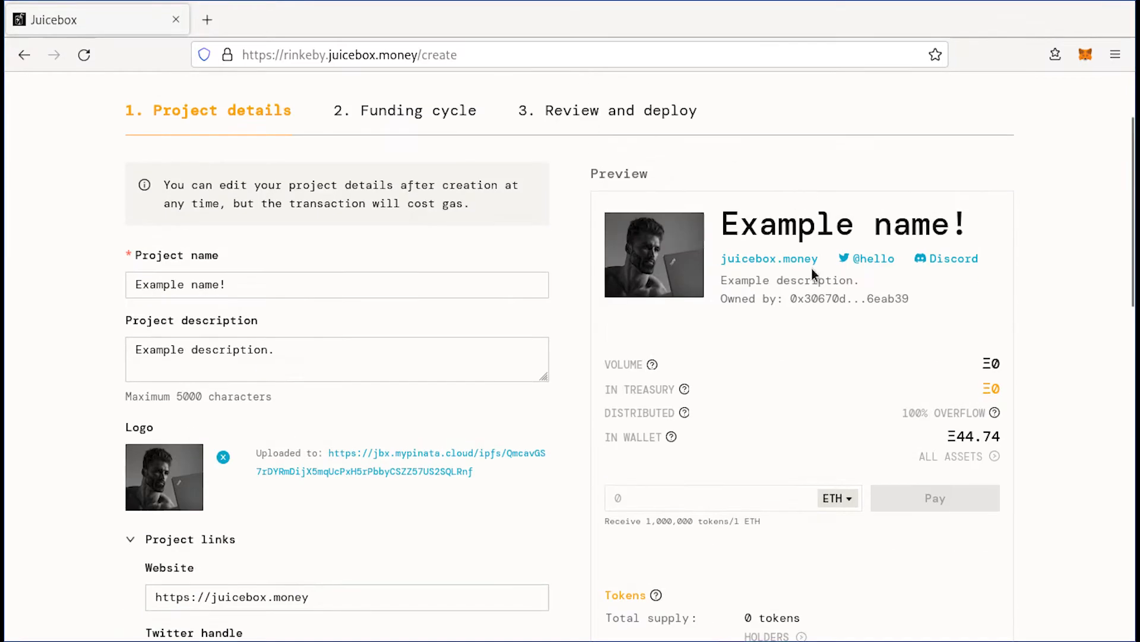
Set the pay button text to 'Donate' and the pay disclosure to 'Warning, this is a donation!'.
{"action": "scroll", "scroll_direction": "down", "scroll_amount": 3}
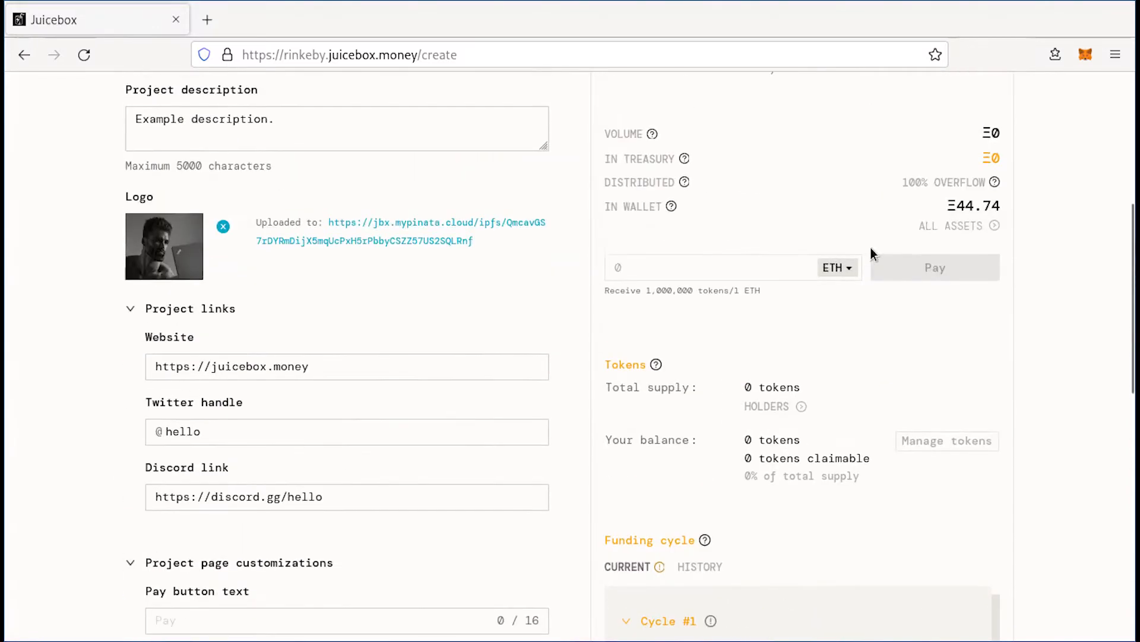
{"action": "scroll", "scroll_direction": "down", "scroll_amount": 3}
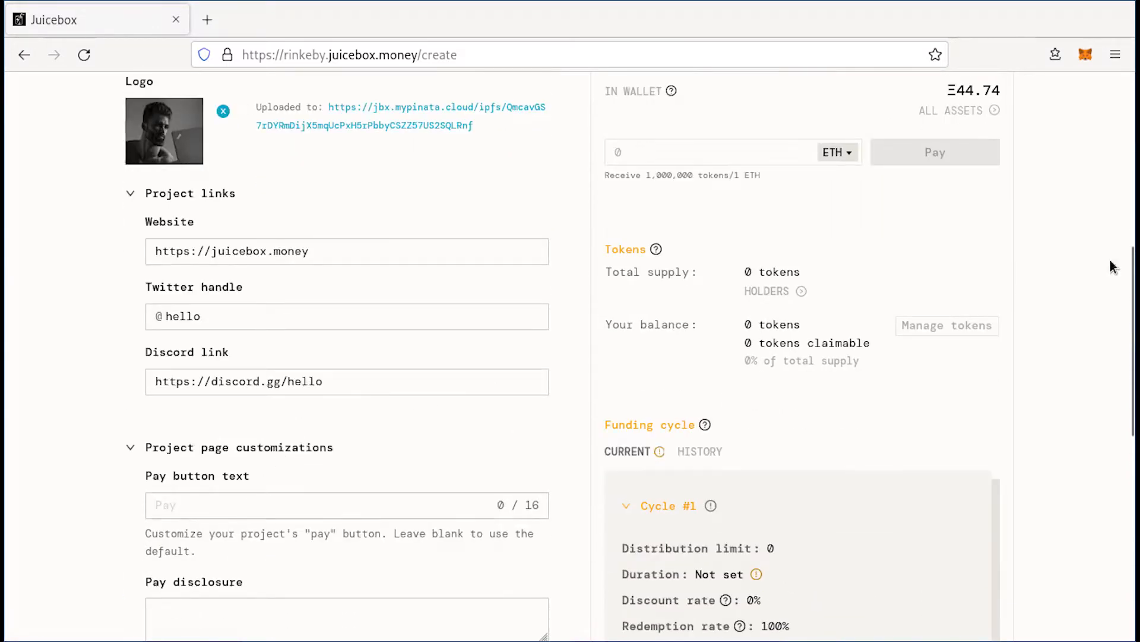
{"action": "left_click", "coordinate": [283, 506]}
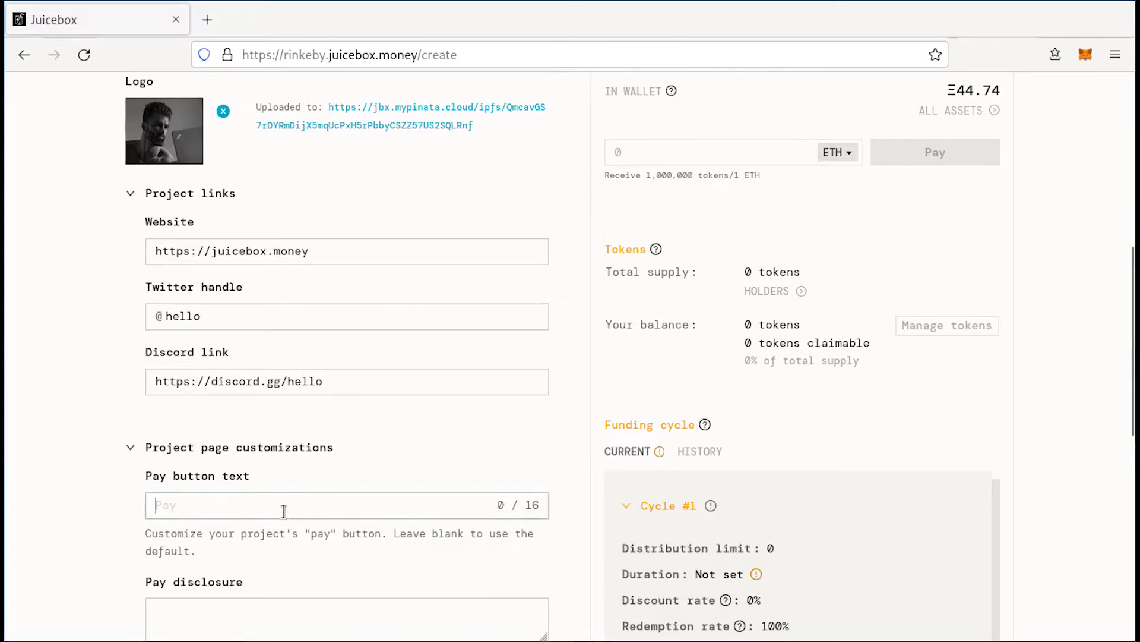
{"action": "type", "text": "Donate"}
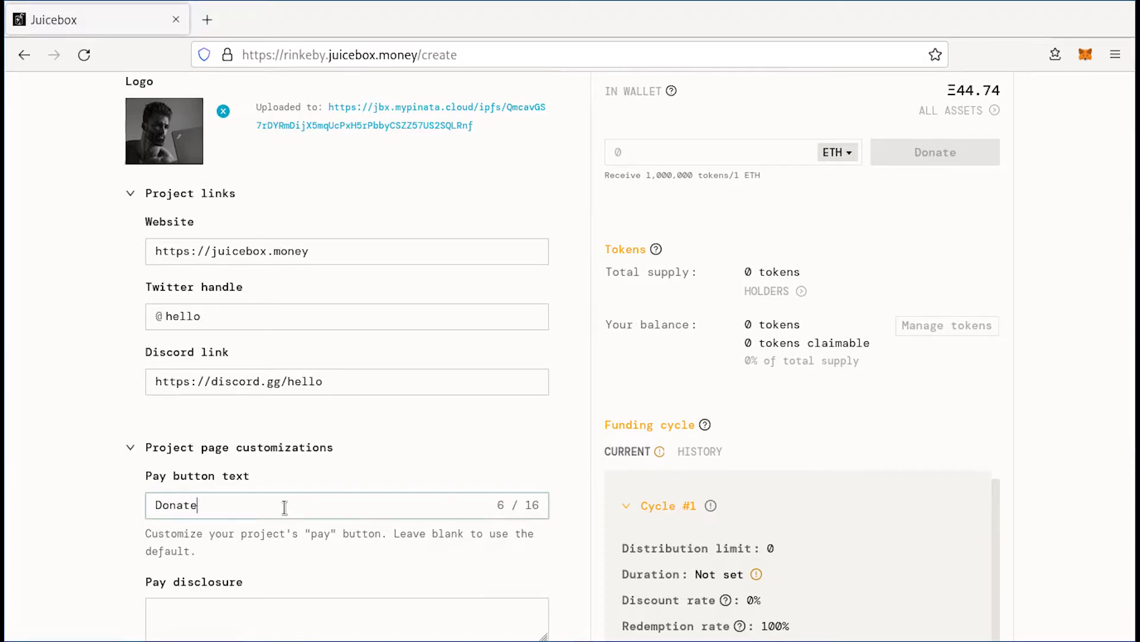
{"action": "type", "text": "Warning, this is a donation!"}
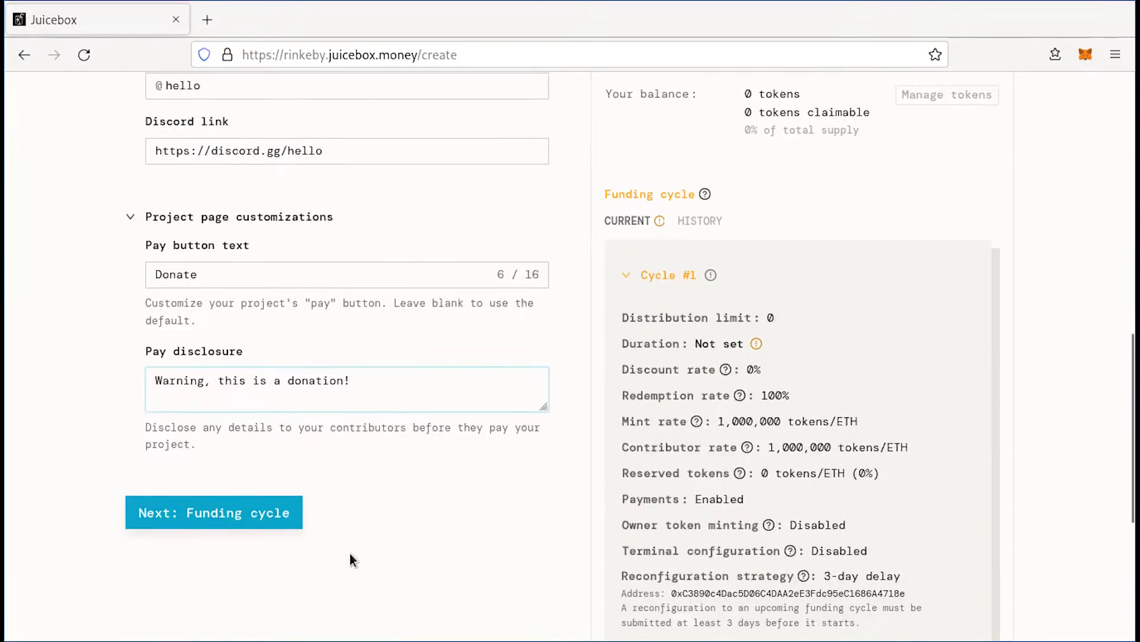
Review token settings of 1,000,000 tokens per ETH, leaving redemption rate at 100%.
{"action": "left_click", "coordinate": [213, 512]}
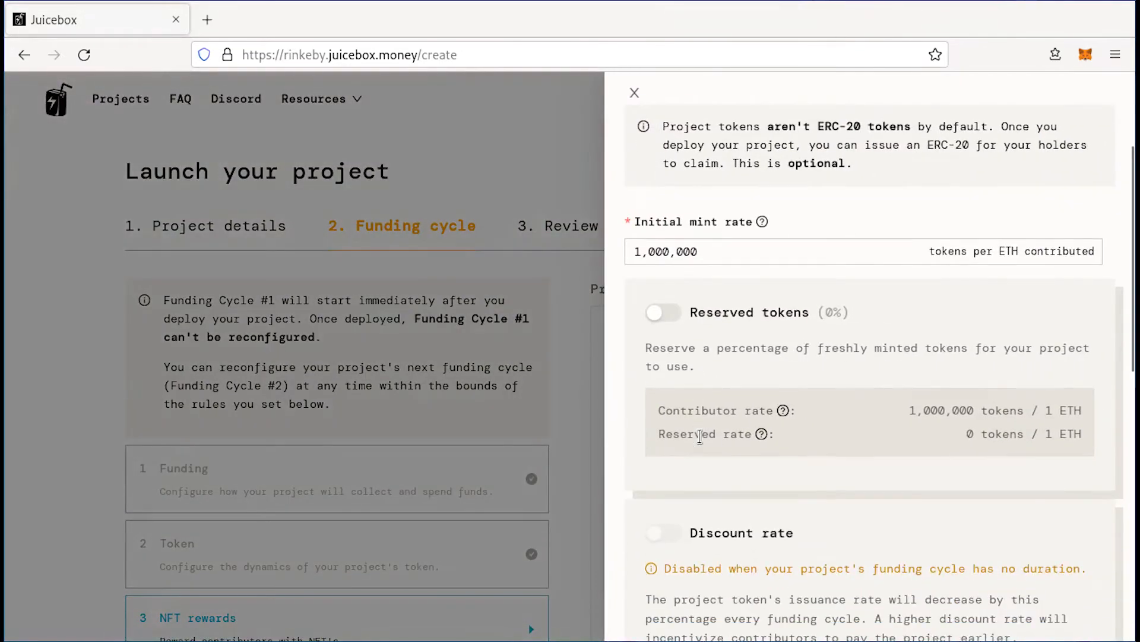
{"action": "scroll", "scroll_direction": "down", "scroll_amount": 3}
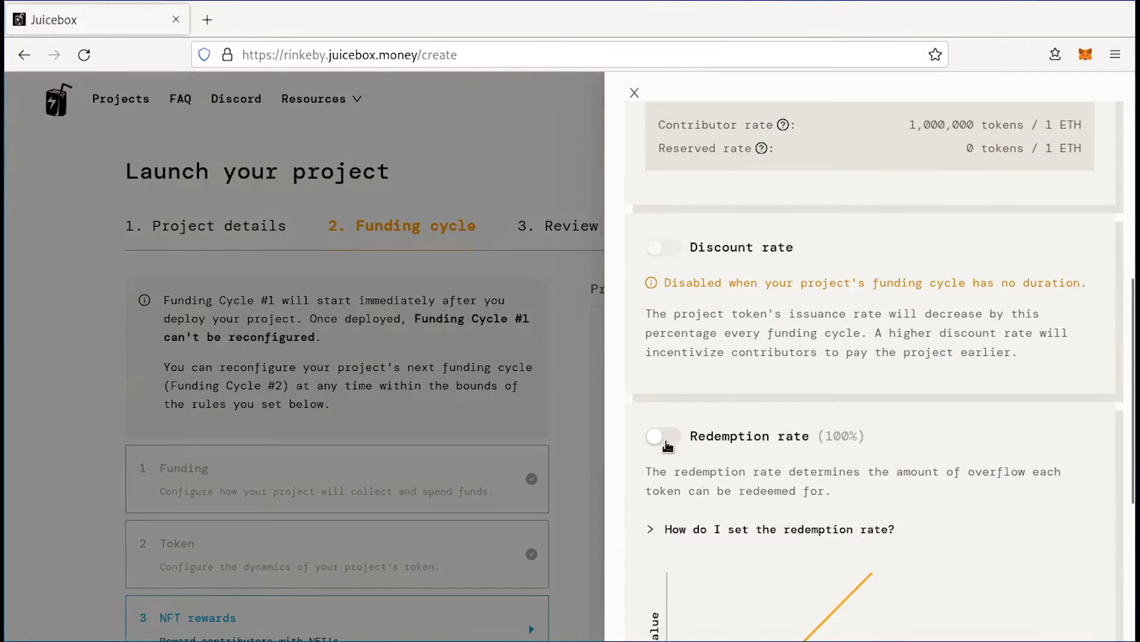
{"action": "scroll", "scroll_direction": "down", "scroll_amount": 3}
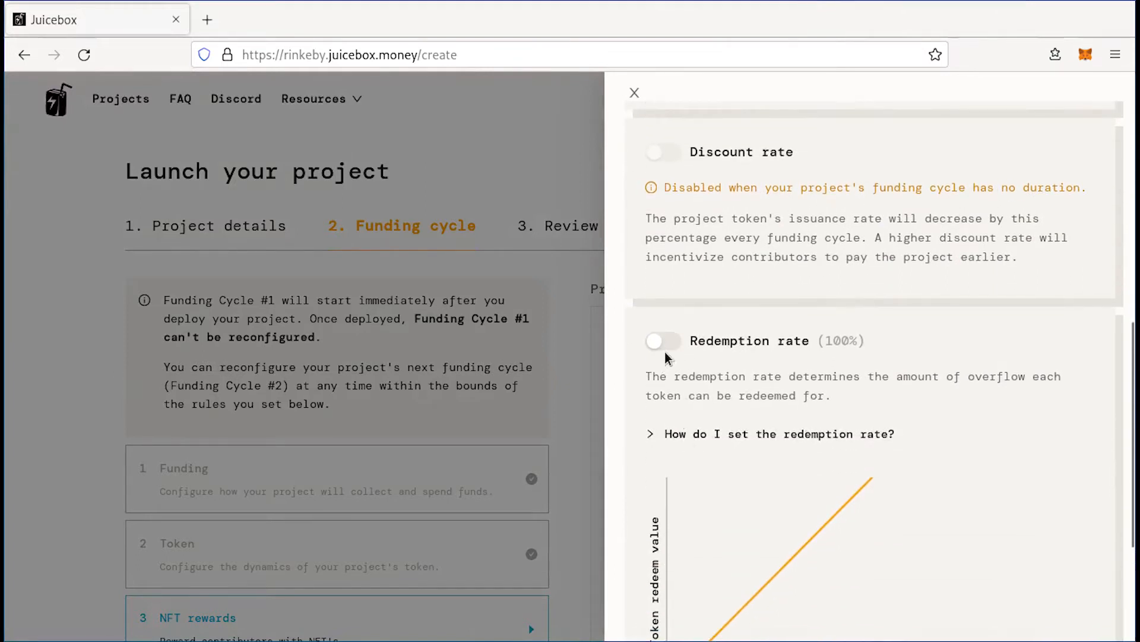
{"action": "mouse_move", "coordinate": [670, 346]}
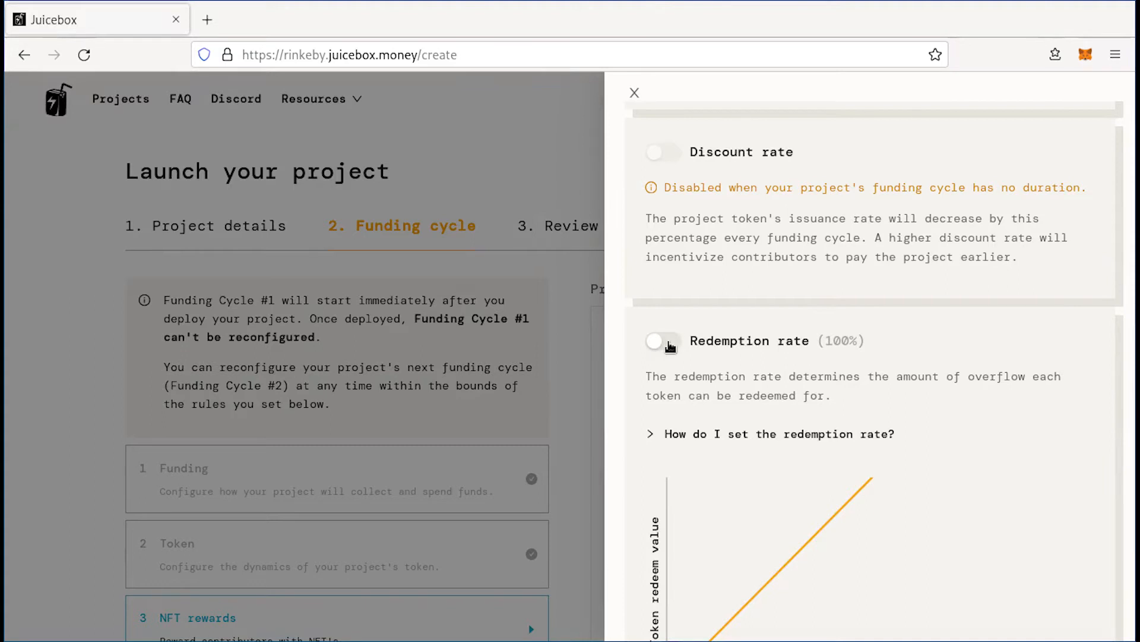
{"action": "left_click", "coordinate": [662, 340]}
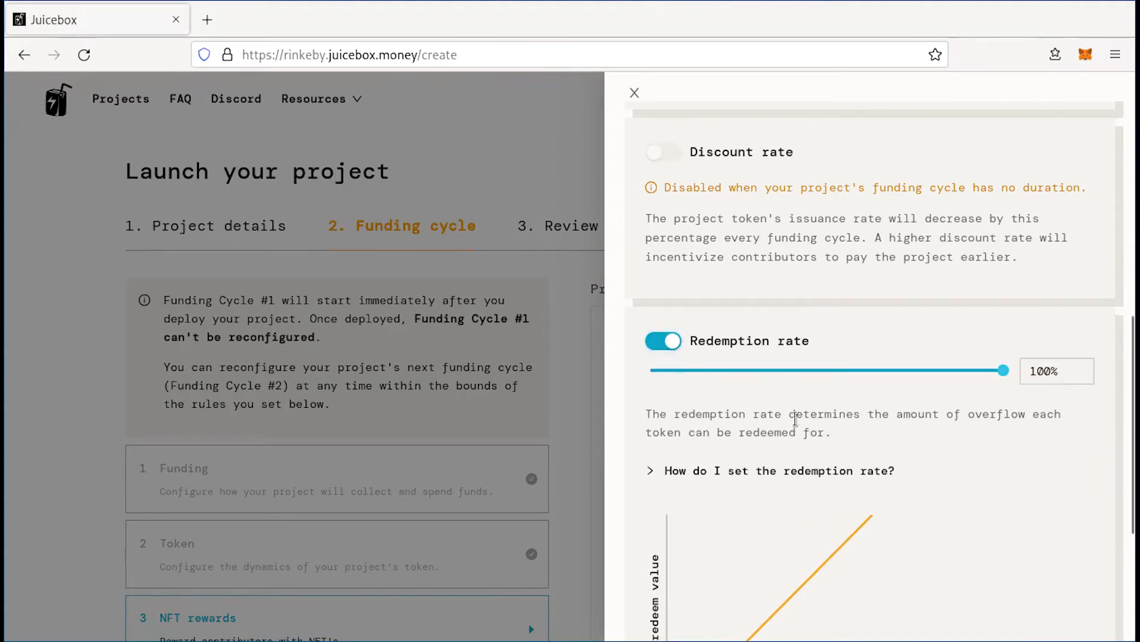
{"action": "left_click", "coordinate": [662, 340]}
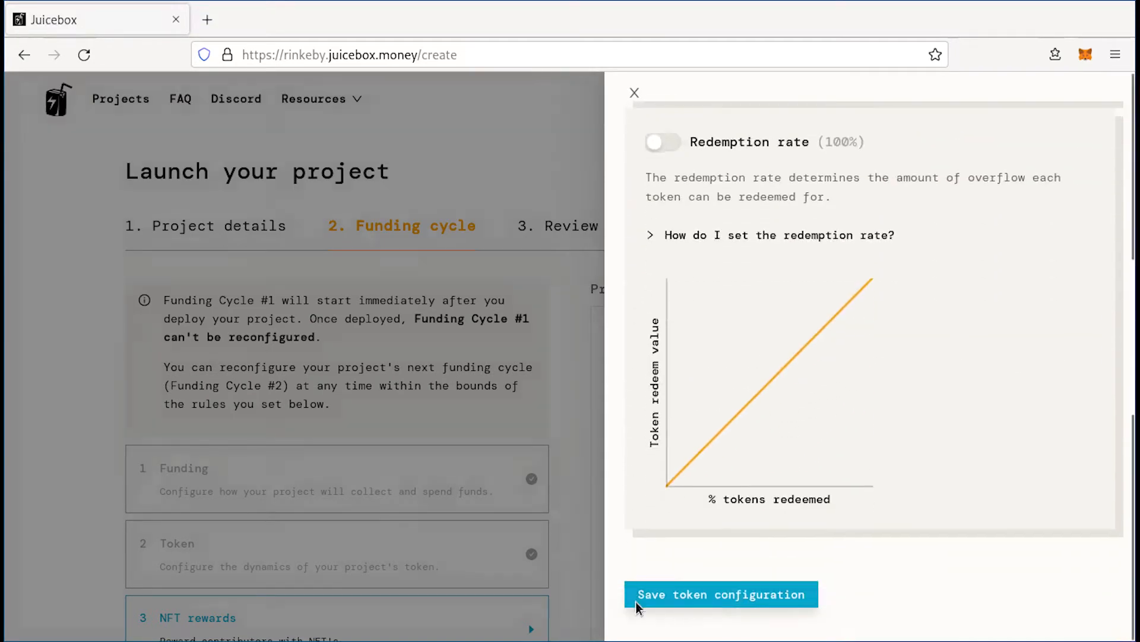
Save the token configuration and save NFT rewards with no reward tiers.
{"action": "left_click", "coordinate": [719, 594]}
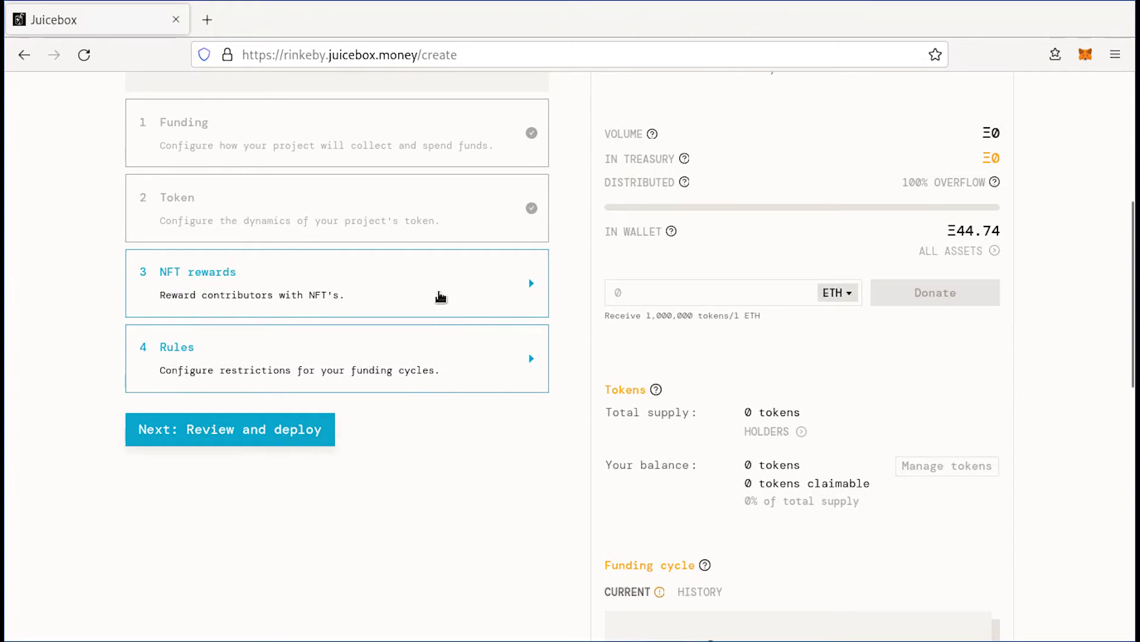
{"action": "left_click", "coordinate": [337, 283]}
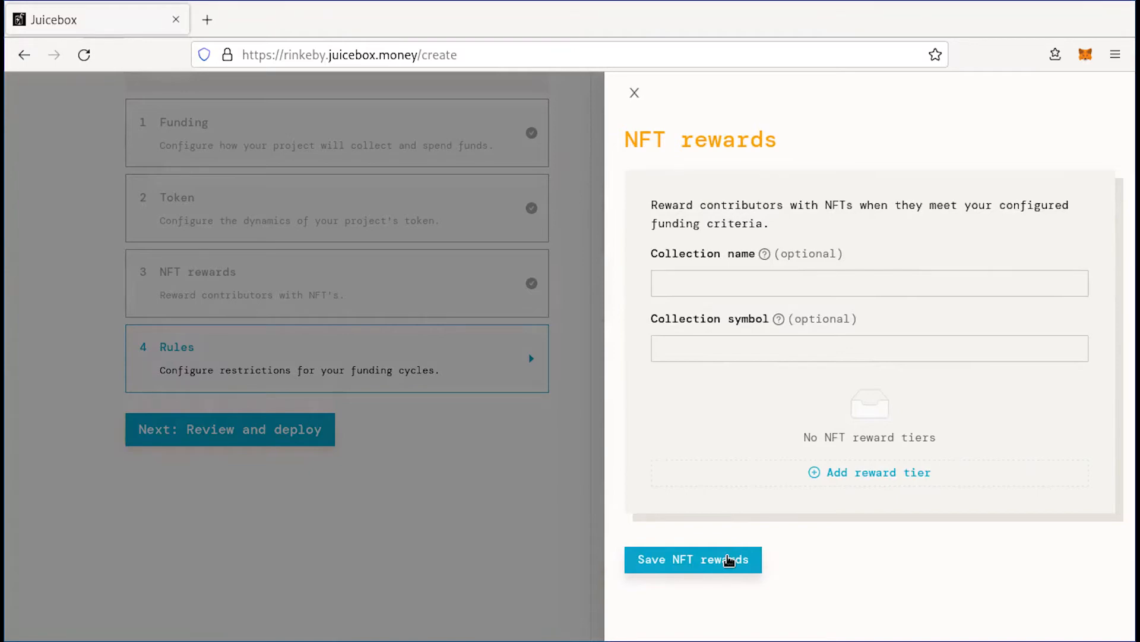
{"action": "left_click", "coordinate": [693, 560]}
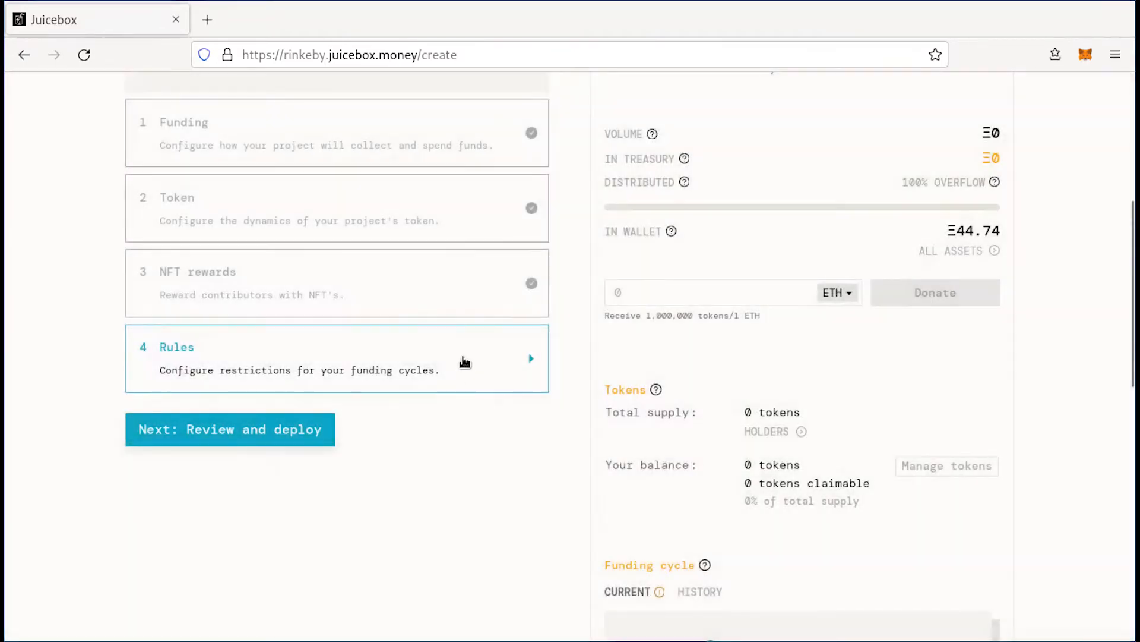
Save the funding cycle rules with 'No strategy' selected for reconfiguration.
{"action": "left_click", "coordinate": [337, 358]}
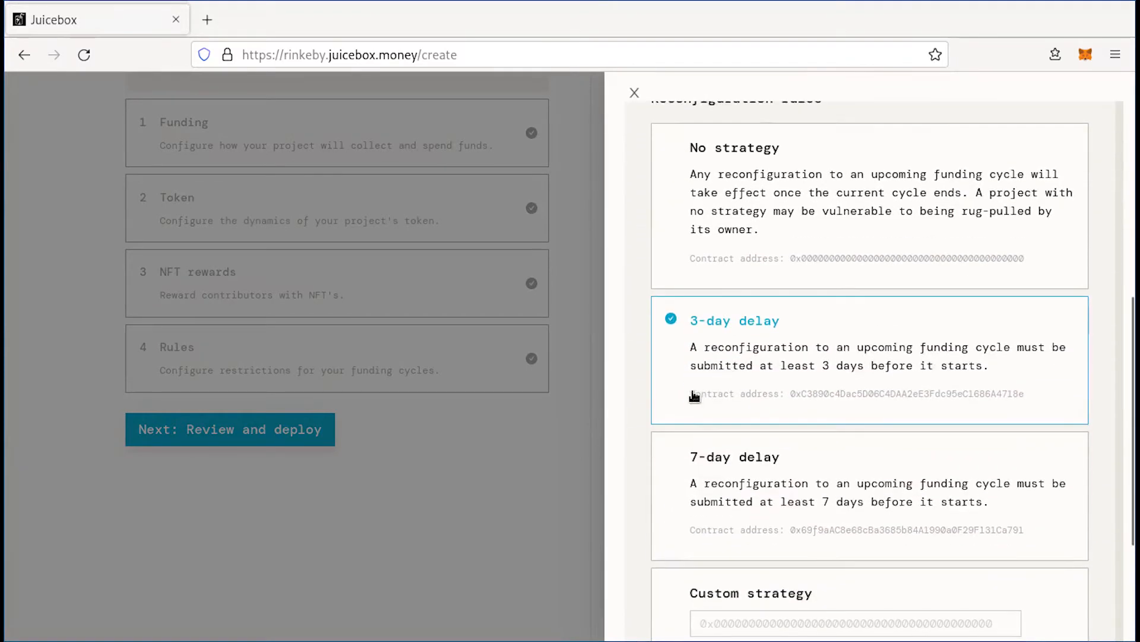
{"action": "mouse_move", "coordinate": [806, 485]}
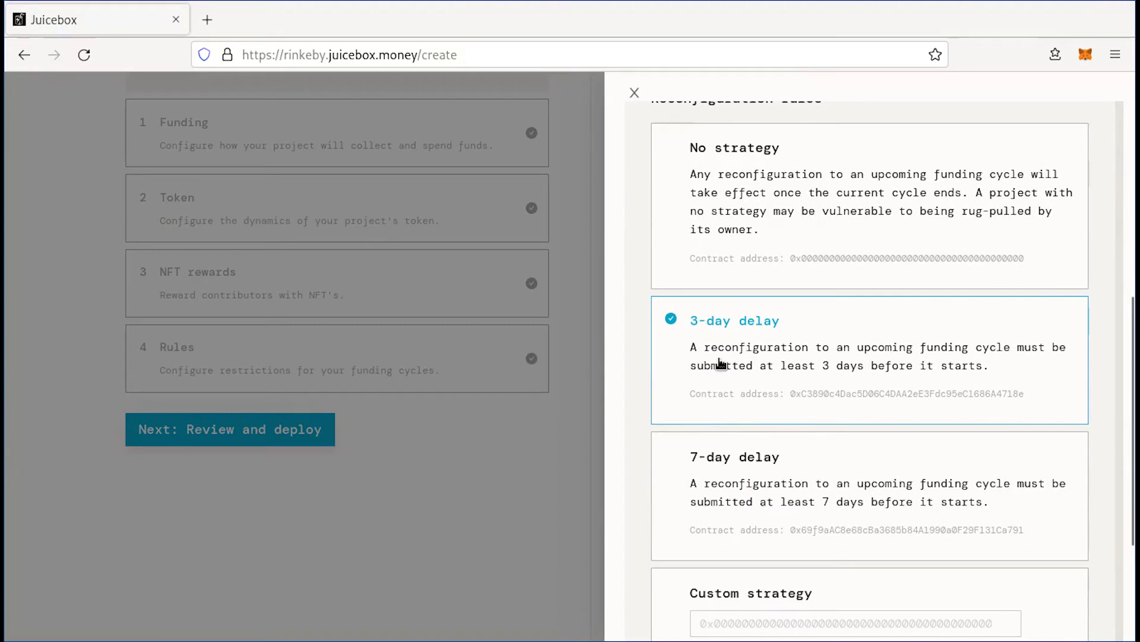
{"action": "mouse_move", "coordinate": [668, 334]}
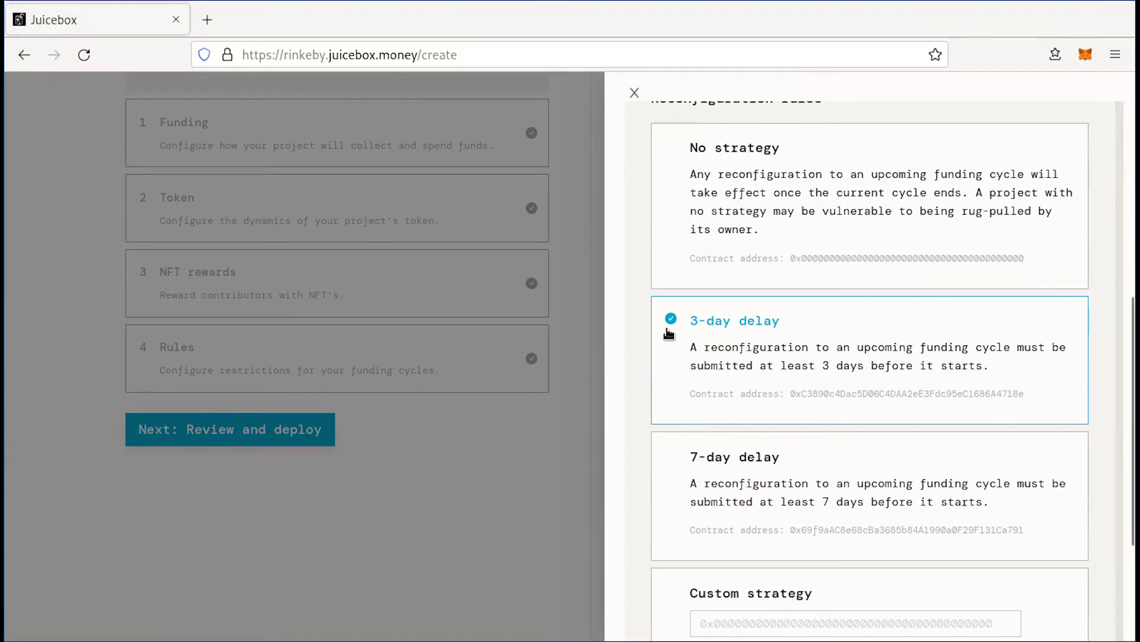
{"action": "mouse_move", "coordinate": [729, 340]}
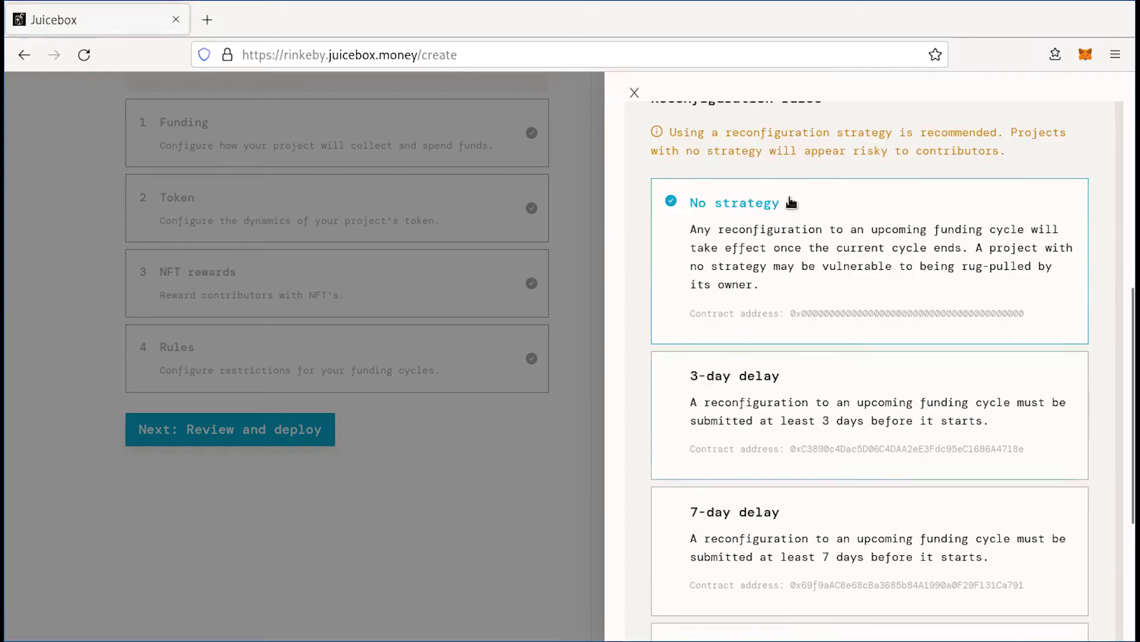
{"action": "scroll", "scroll_direction": "down", "scroll_amount": 3}
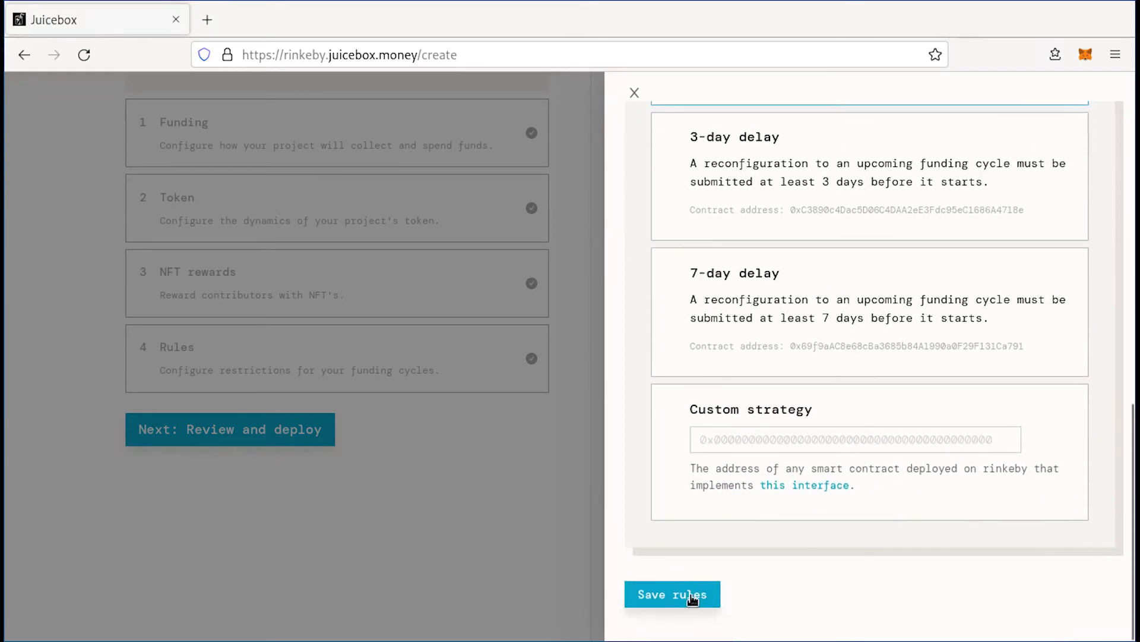
{"action": "left_click", "coordinate": [671, 594]}
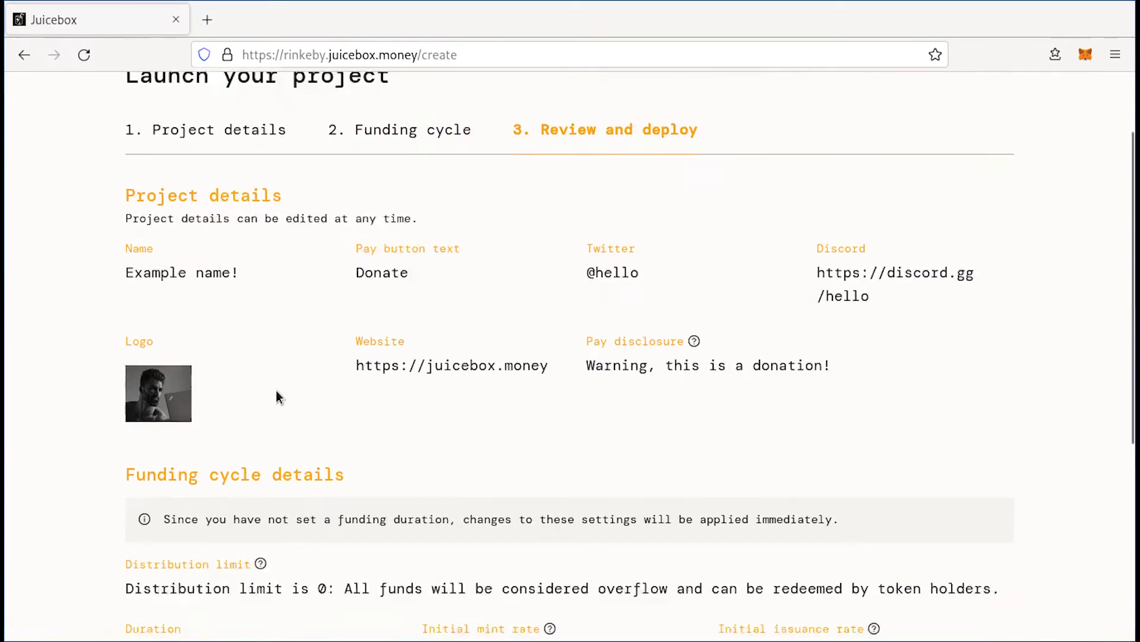
Accept the Terms of Service and launch deployment of the project to Rinkeby.
{"action": "scroll", "scroll_direction": "down", "scroll_amount": 3}
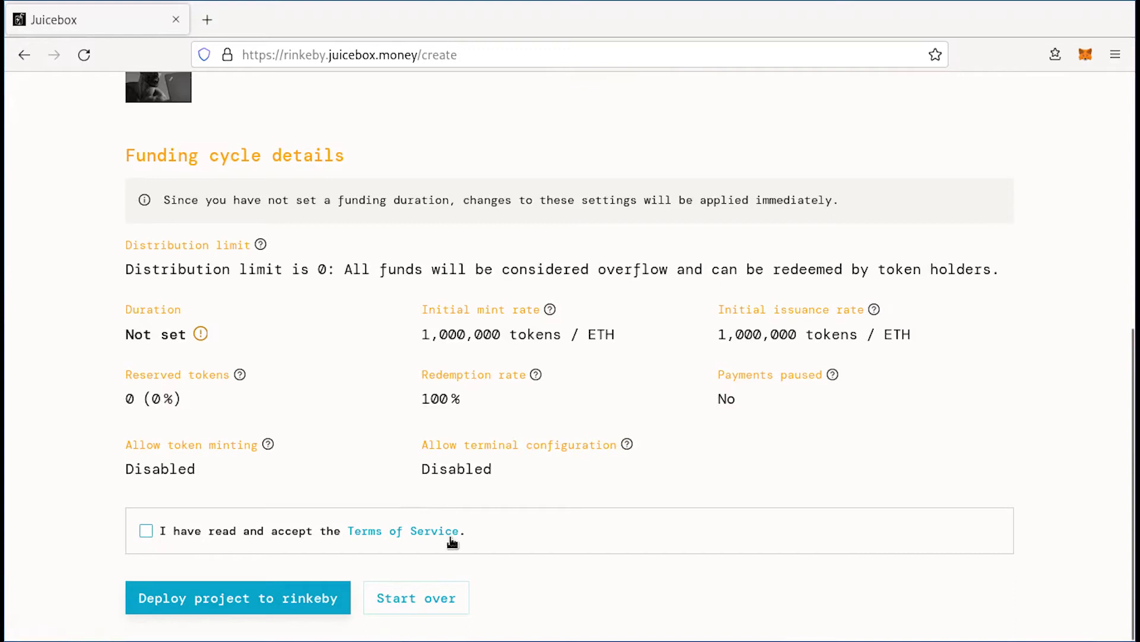
{"action": "left_click", "coordinate": [145, 530]}
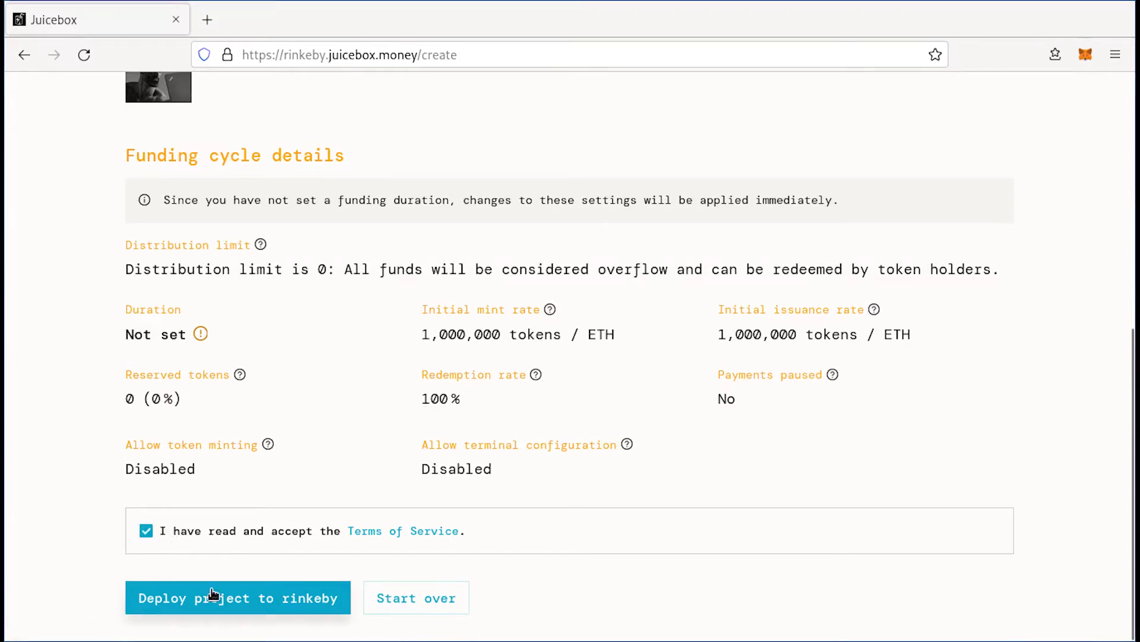
{"action": "left_click", "coordinate": [237, 597]}
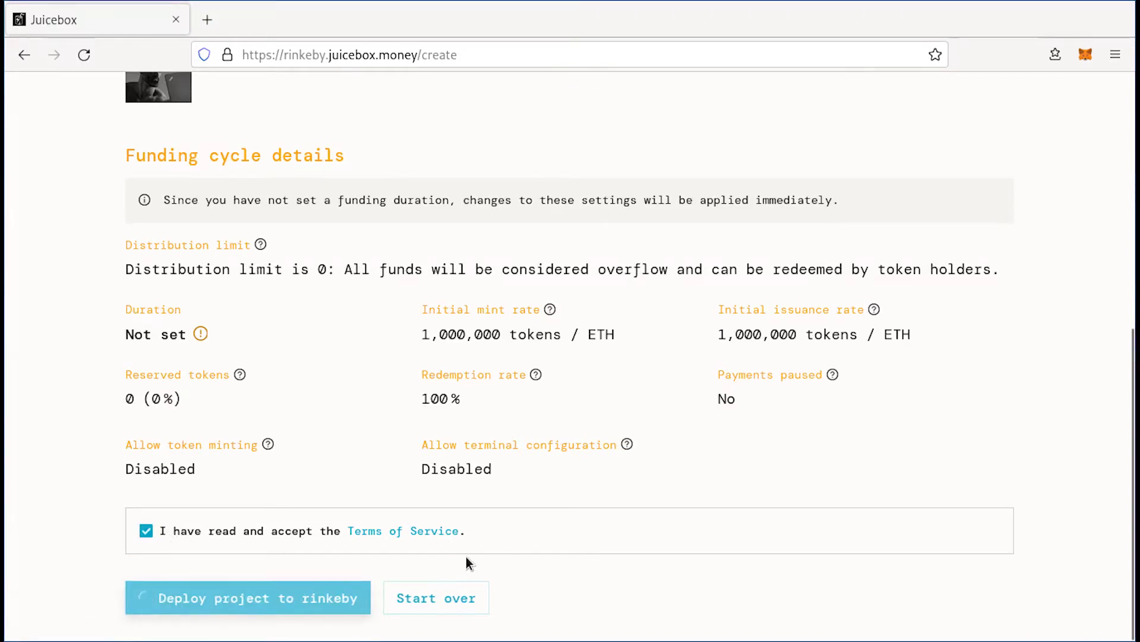
{"action": "left_click", "coordinate": [247, 597]}
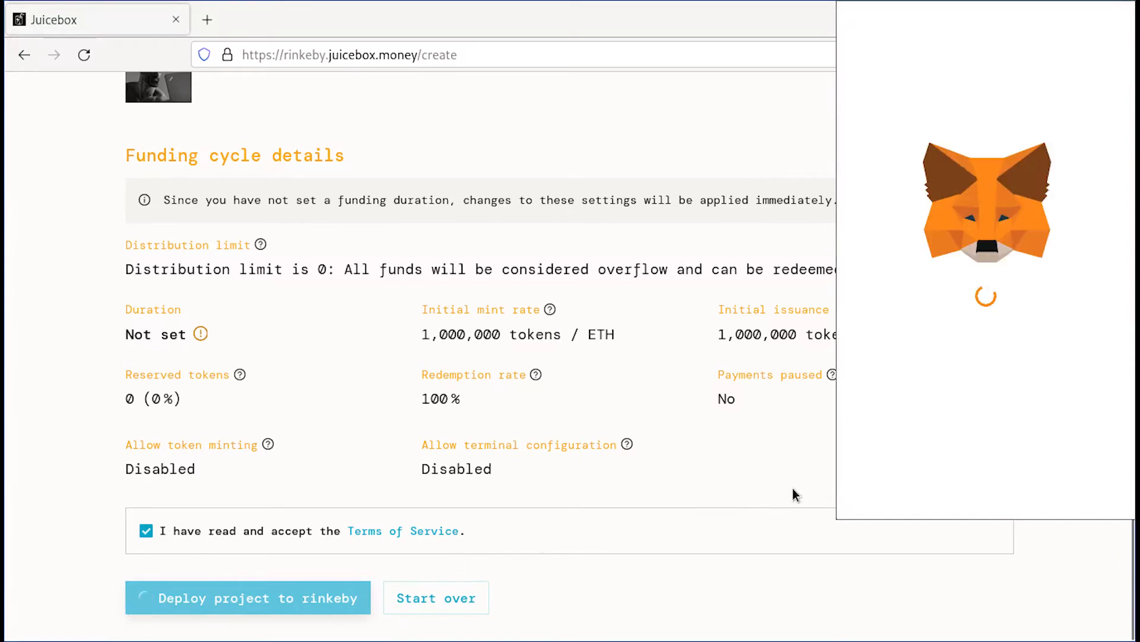
Confirm the deployment transaction in the MetaMask popup.
{"action": "left_click", "coordinate": [249, 597]}
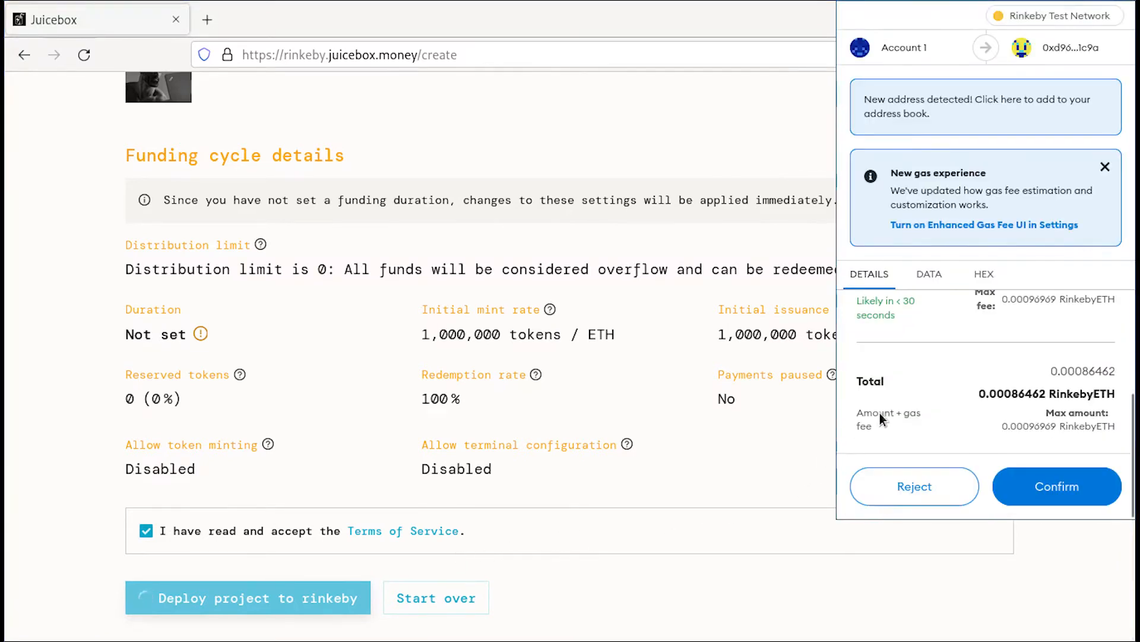
{"action": "mouse_move", "coordinate": [1057, 486]}
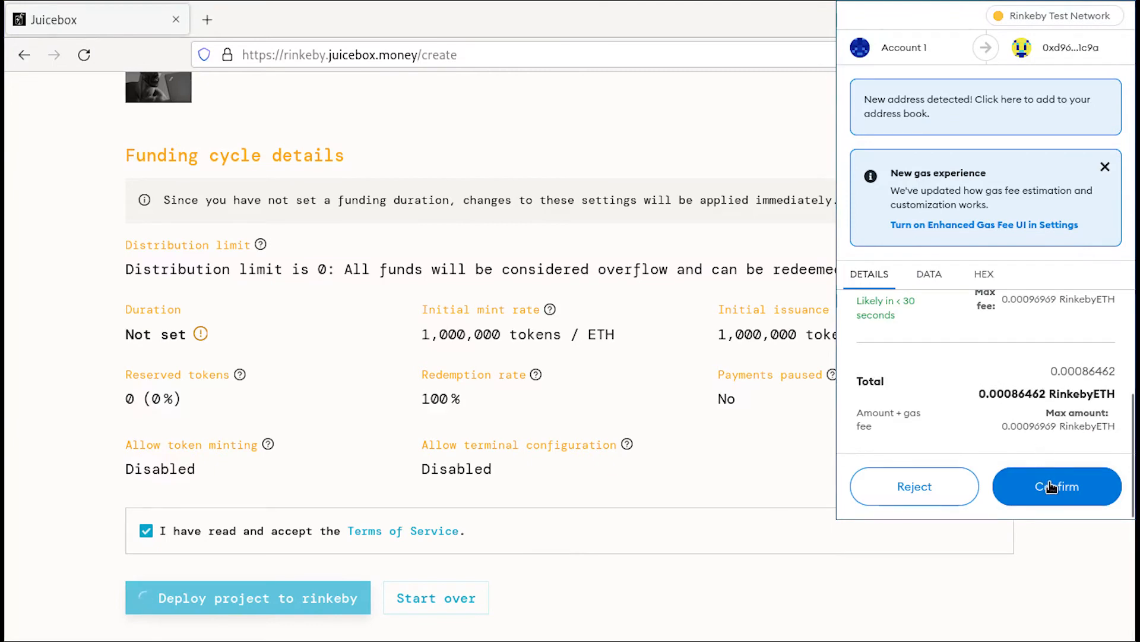
{"action": "left_click", "coordinate": [1056, 486]}
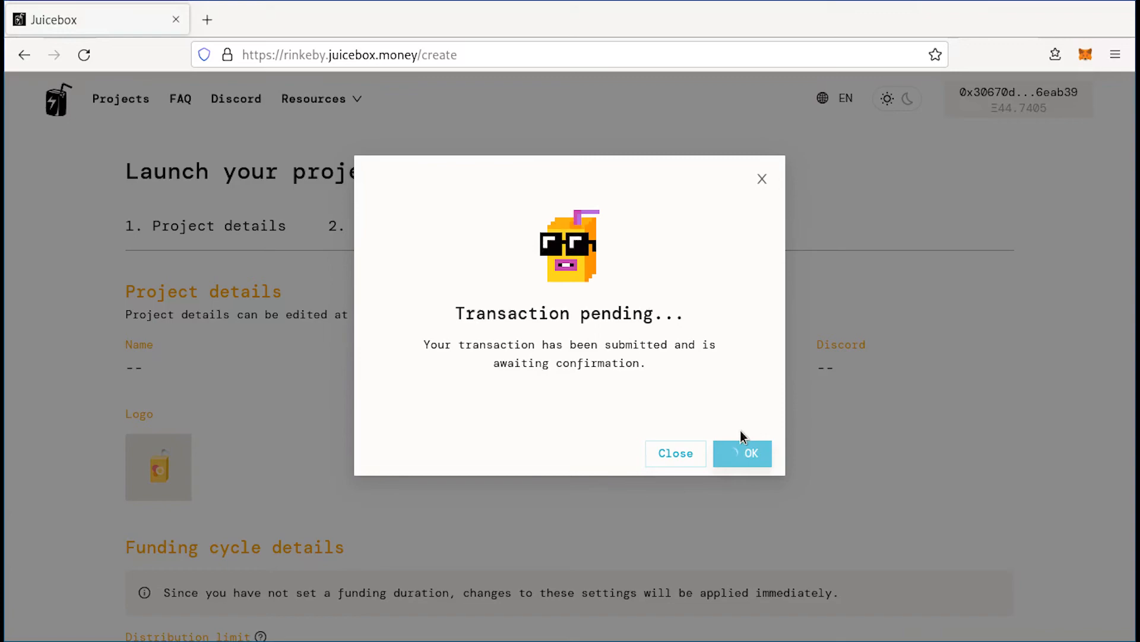
Close the 'Project launch successful' message on the Example name! project page.
{"action": "left_click", "coordinate": [743, 453]}
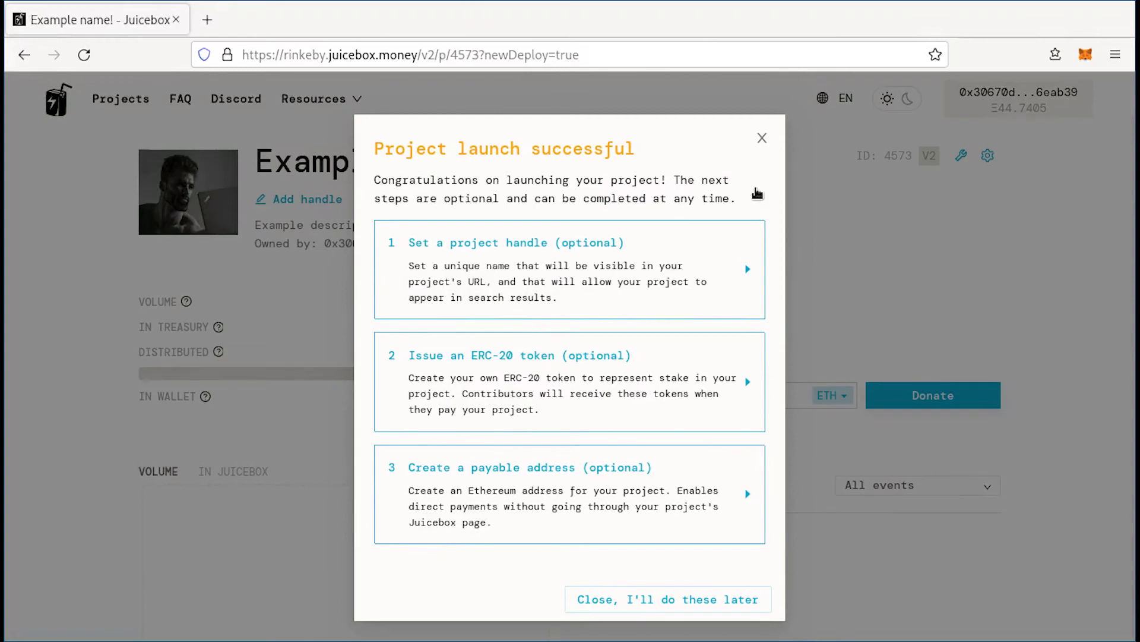
{"action": "left_click", "coordinate": [666, 598]}
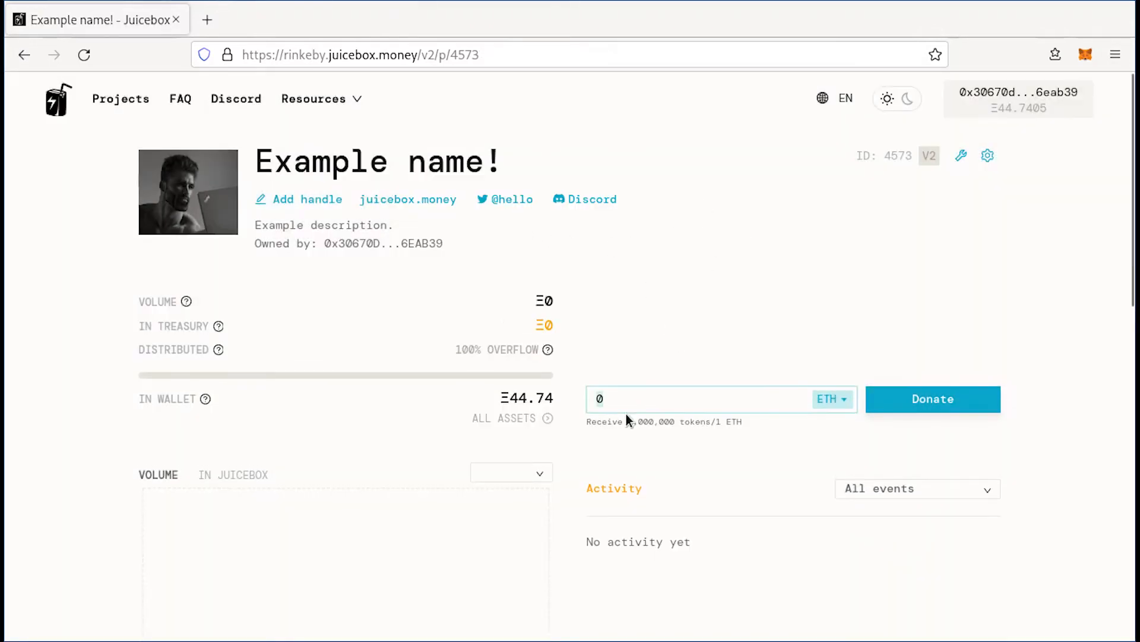
Switch the donation currency to USD and open Reconfigure under Funding cycle.
{"action": "left_click", "coordinate": [830, 399]}
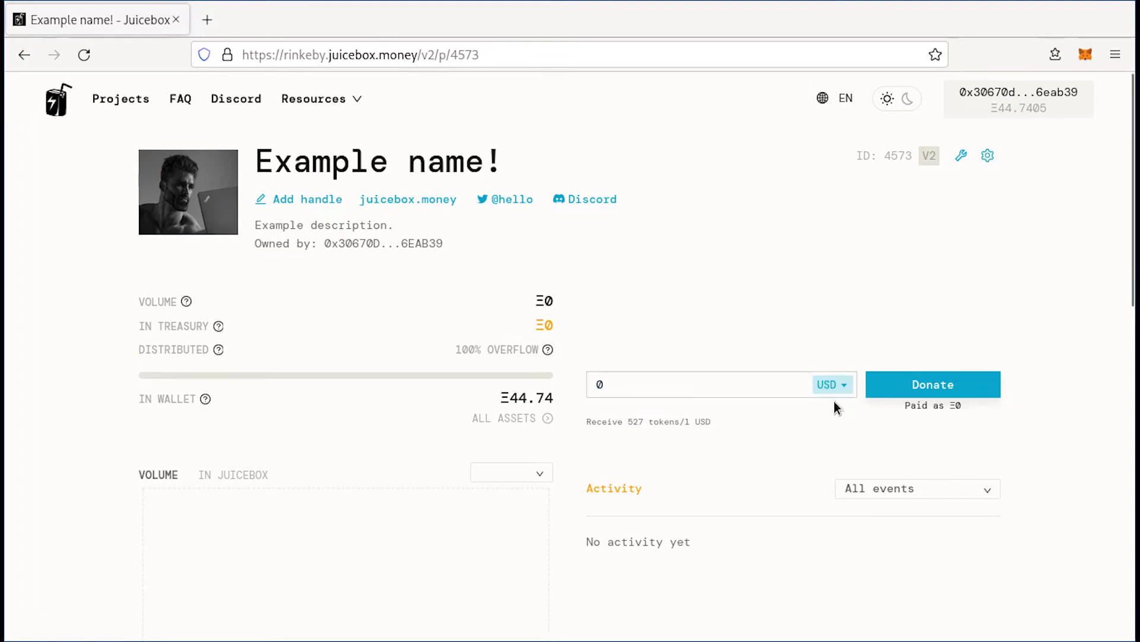
{"action": "scroll", "scroll_direction": "down", "scroll_amount": 3}
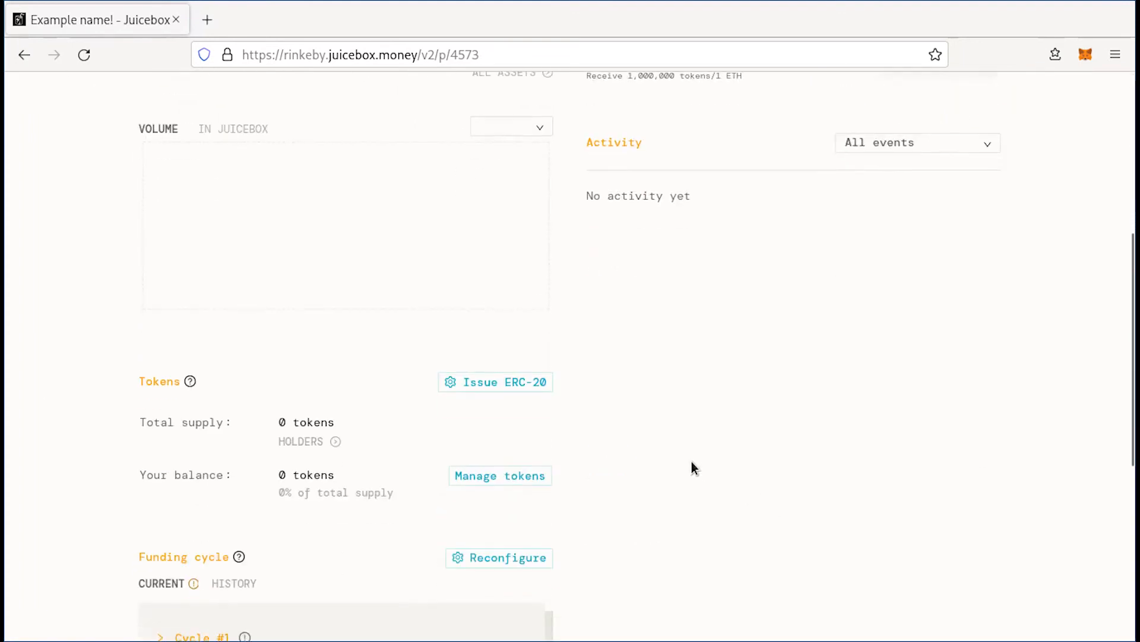
{"action": "scroll", "scroll_direction": "up", "scroll_amount": 3}
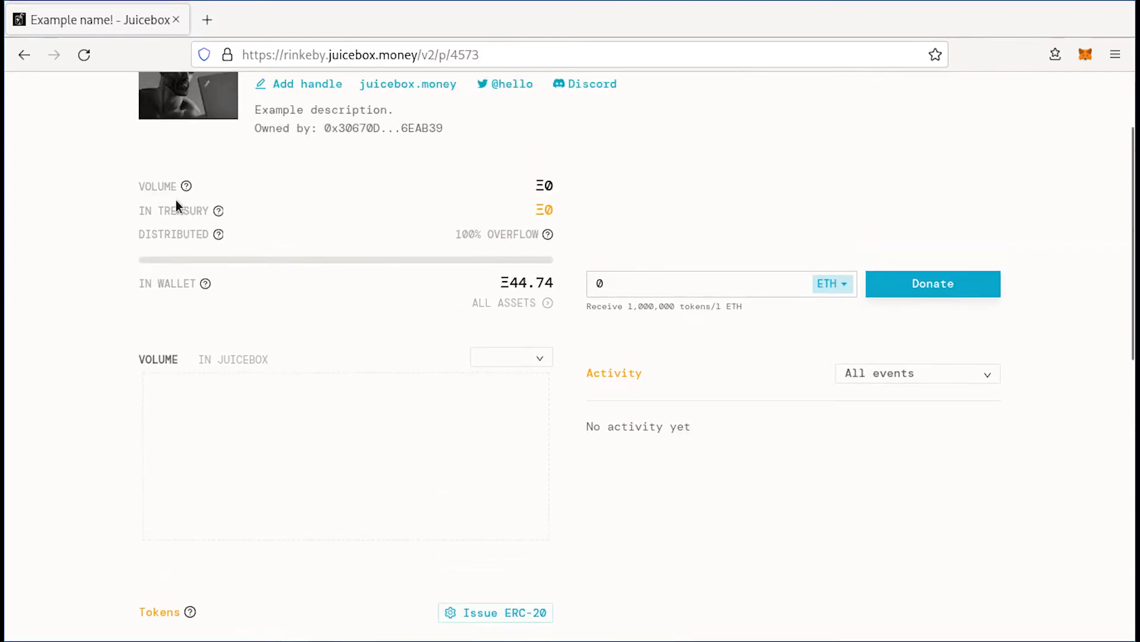
{"action": "scroll", "scroll_direction": "down", "scroll_amount": 3}
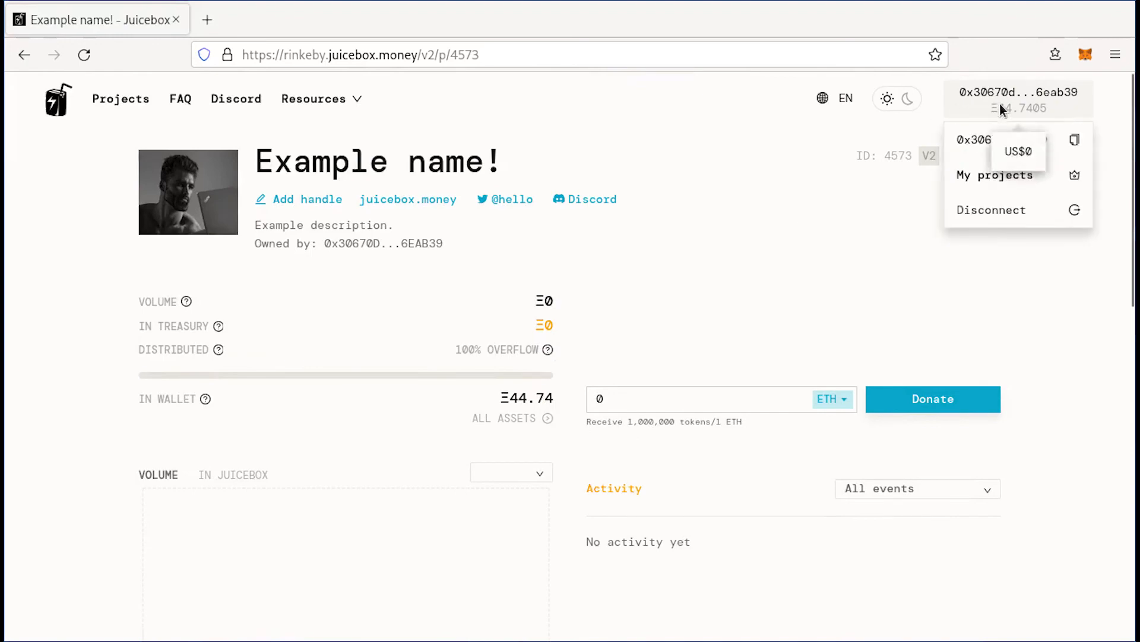
{"action": "scroll", "scroll_direction": "down", "scroll_amount": 3}
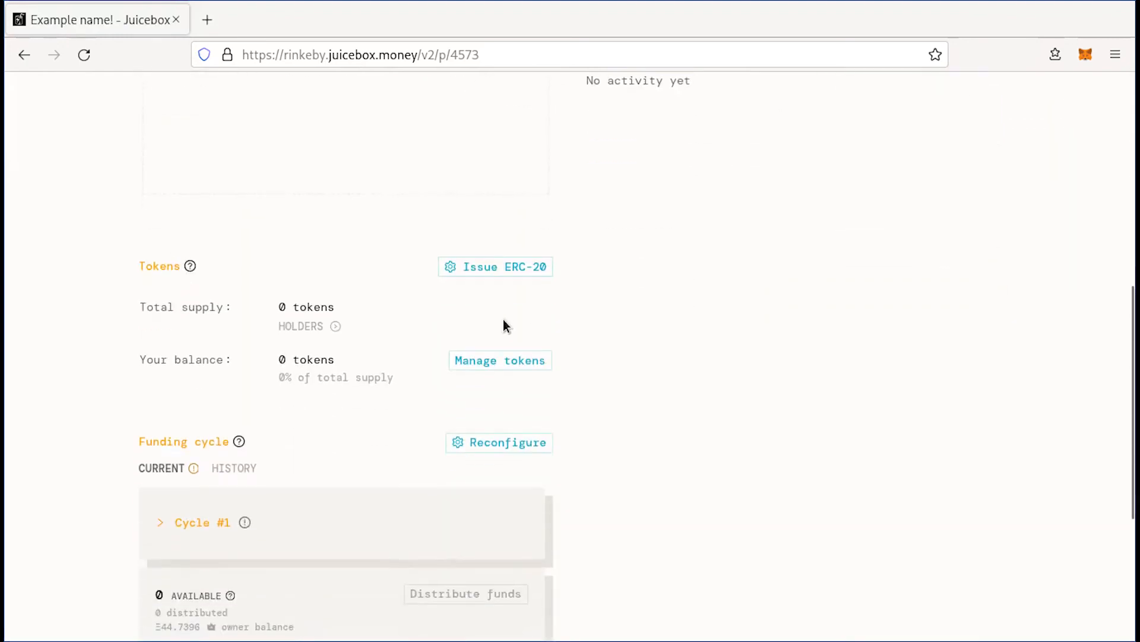
{"action": "left_click", "coordinate": [500, 442]}
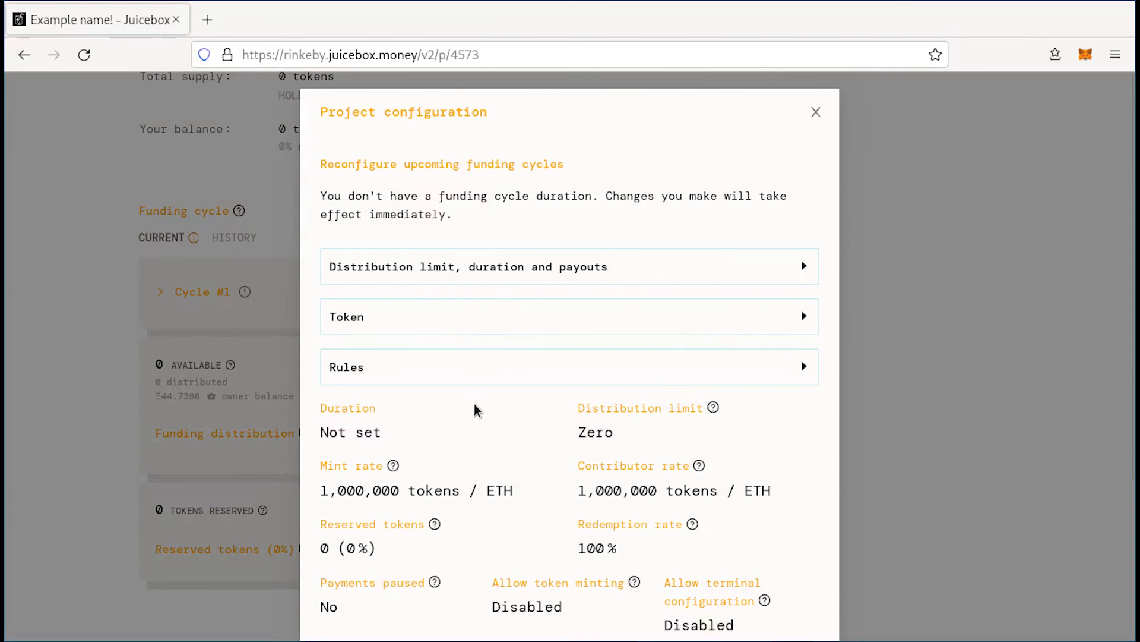
{"action": "mouse_move", "coordinate": [679, 372]}
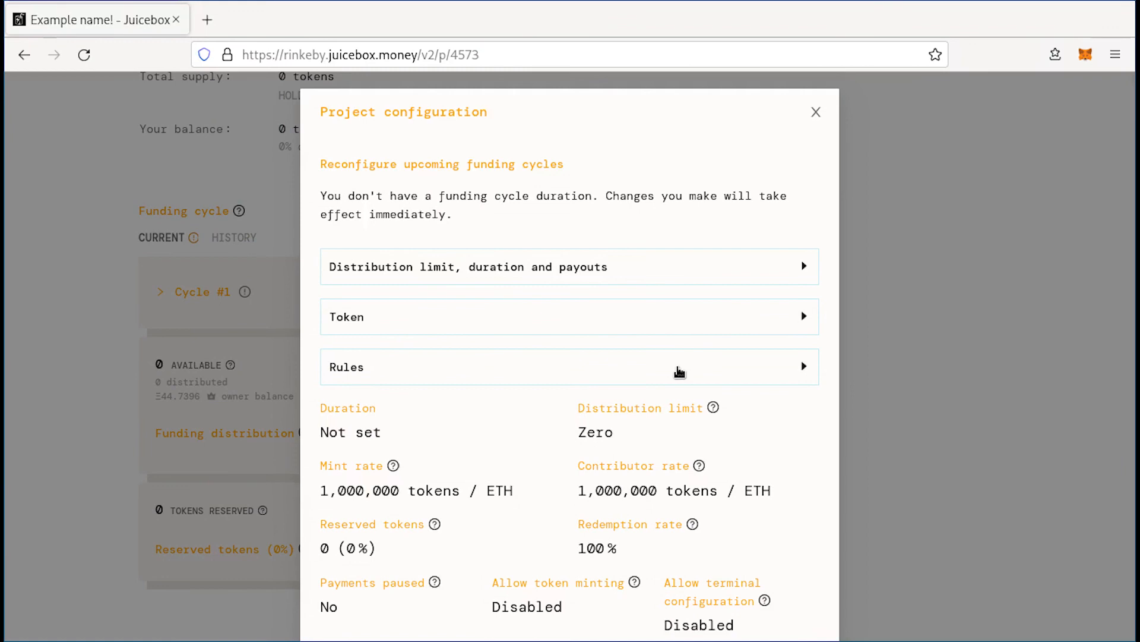
{"action": "mouse_move", "coordinate": [679, 139]}
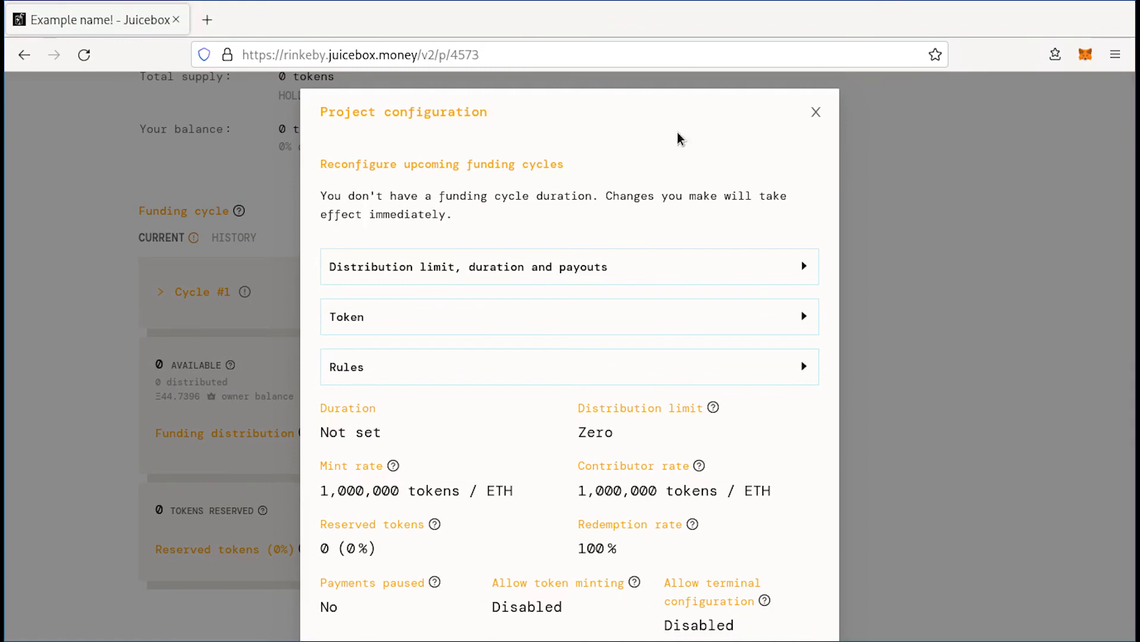
Close the Project configuration preview modal.
{"action": "left_click", "coordinate": [816, 112]}
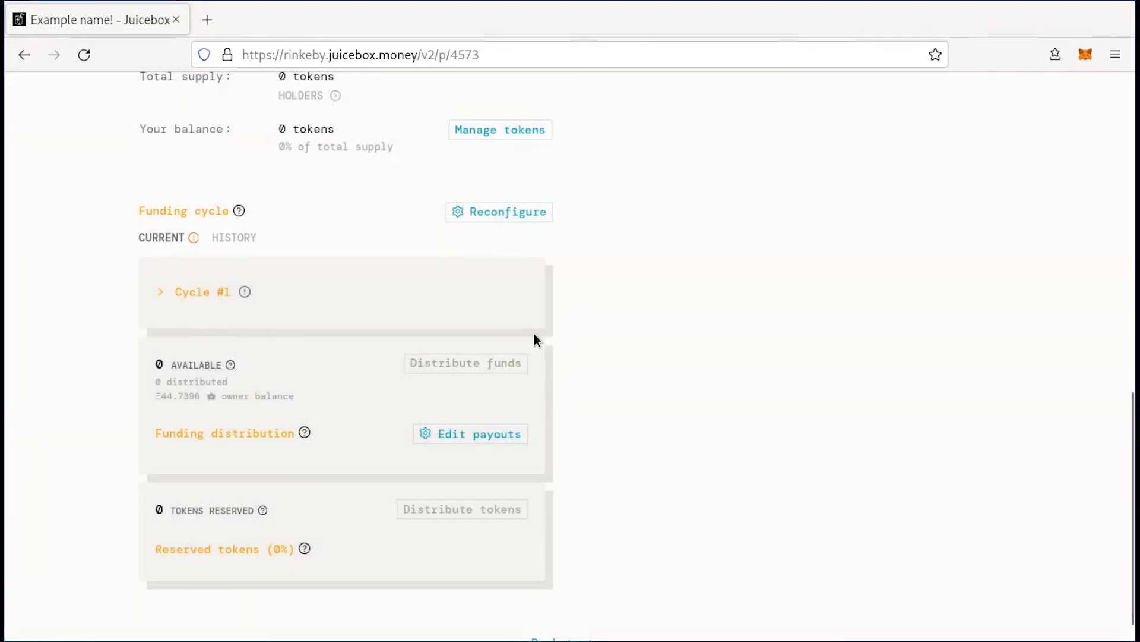
Scroll to the top and open the Resources menu listing Docs, Blog, Workspace, Podcast and Peel.
{"action": "scroll", "scroll_direction": "up", "scroll_amount": 3}
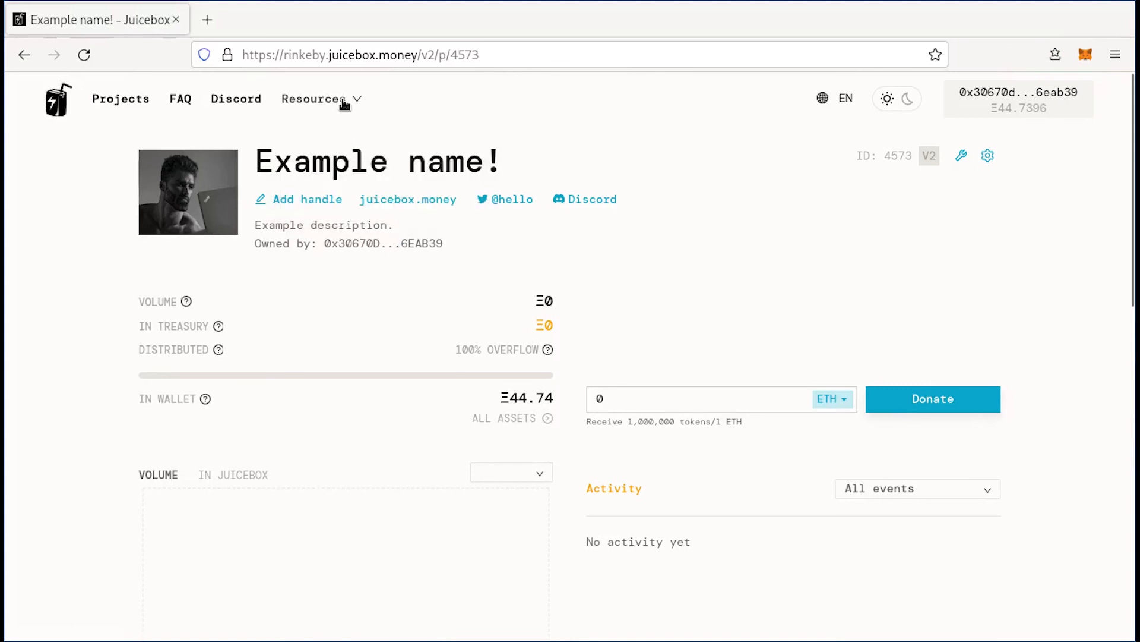
{"action": "left_click", "coordinate": [314, 99]}
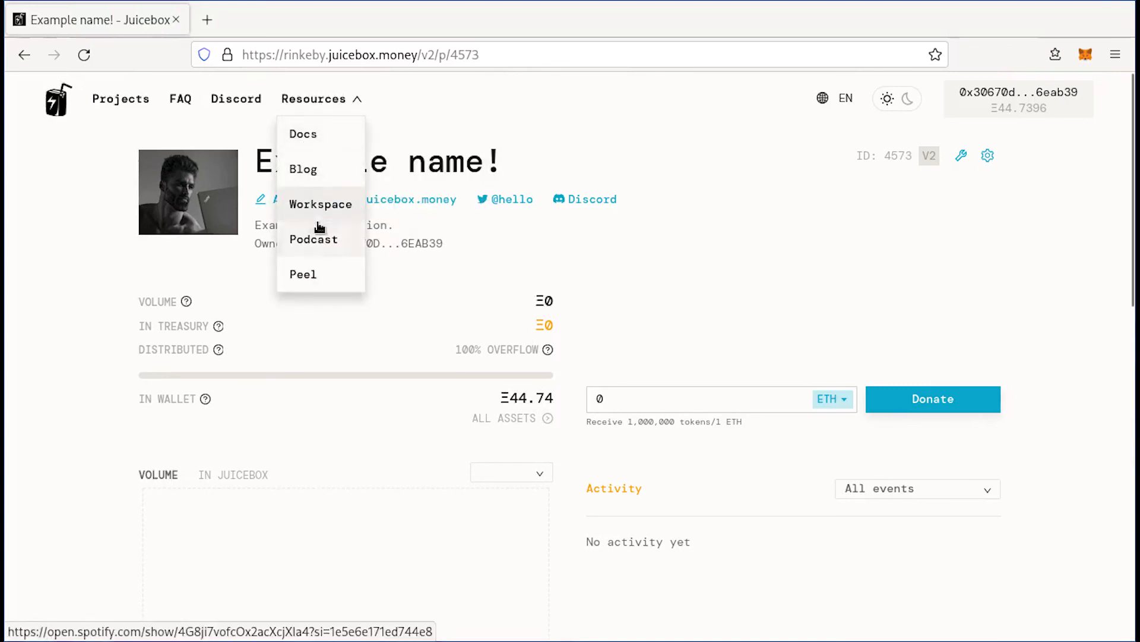